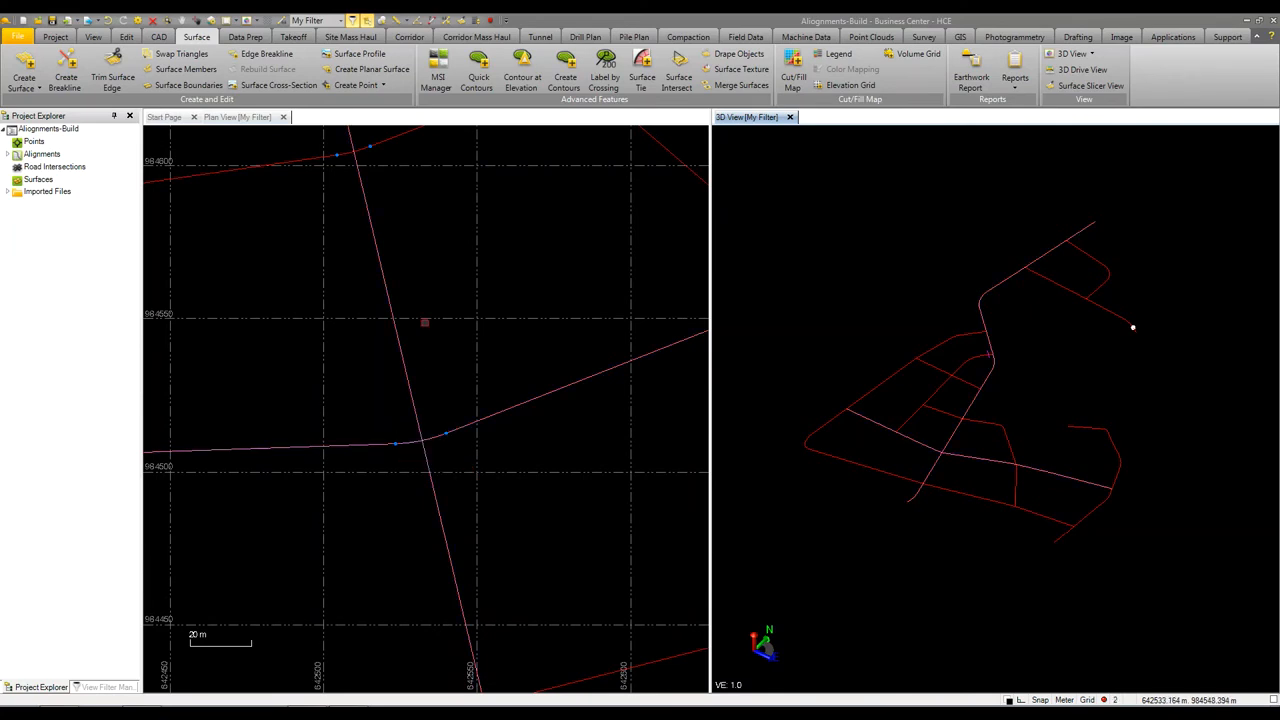
# - Create the 'Round Center' roundabout intersection where the two alignments cross
pyautogui.rightClick(423, 322)
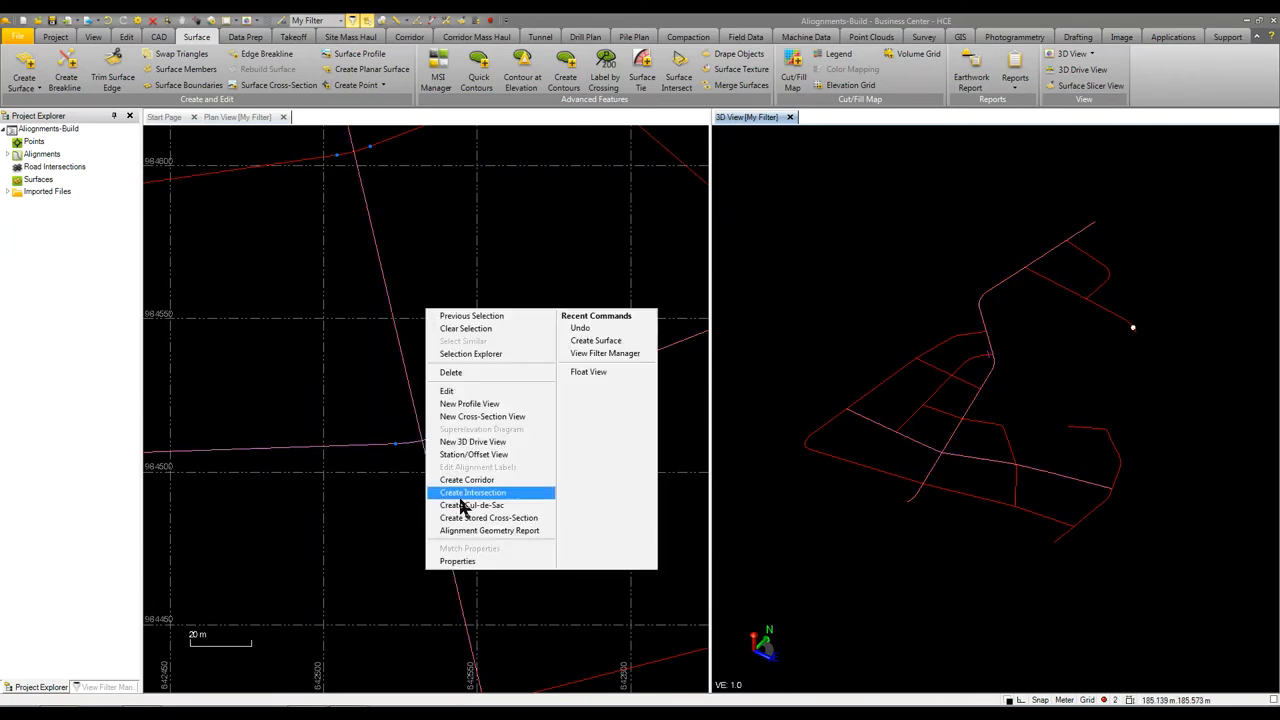
pyautogui.click(472, 492)
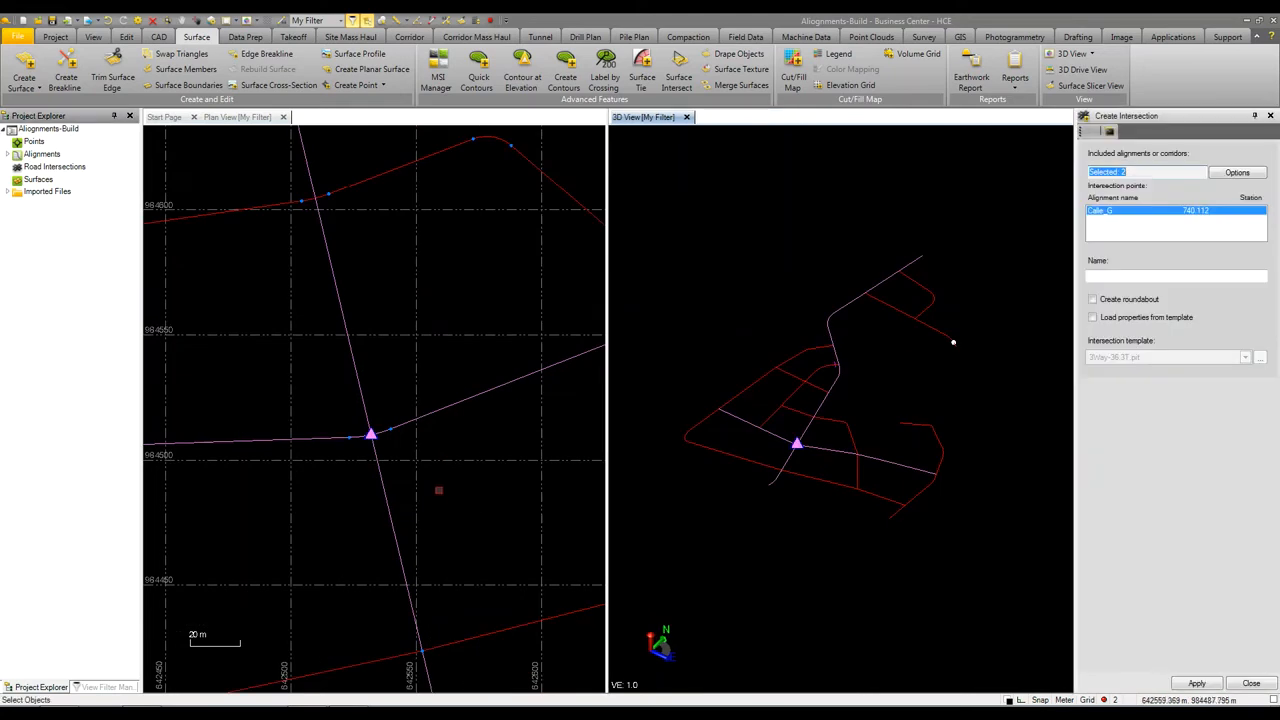
pyautogui.click(1176, 275)
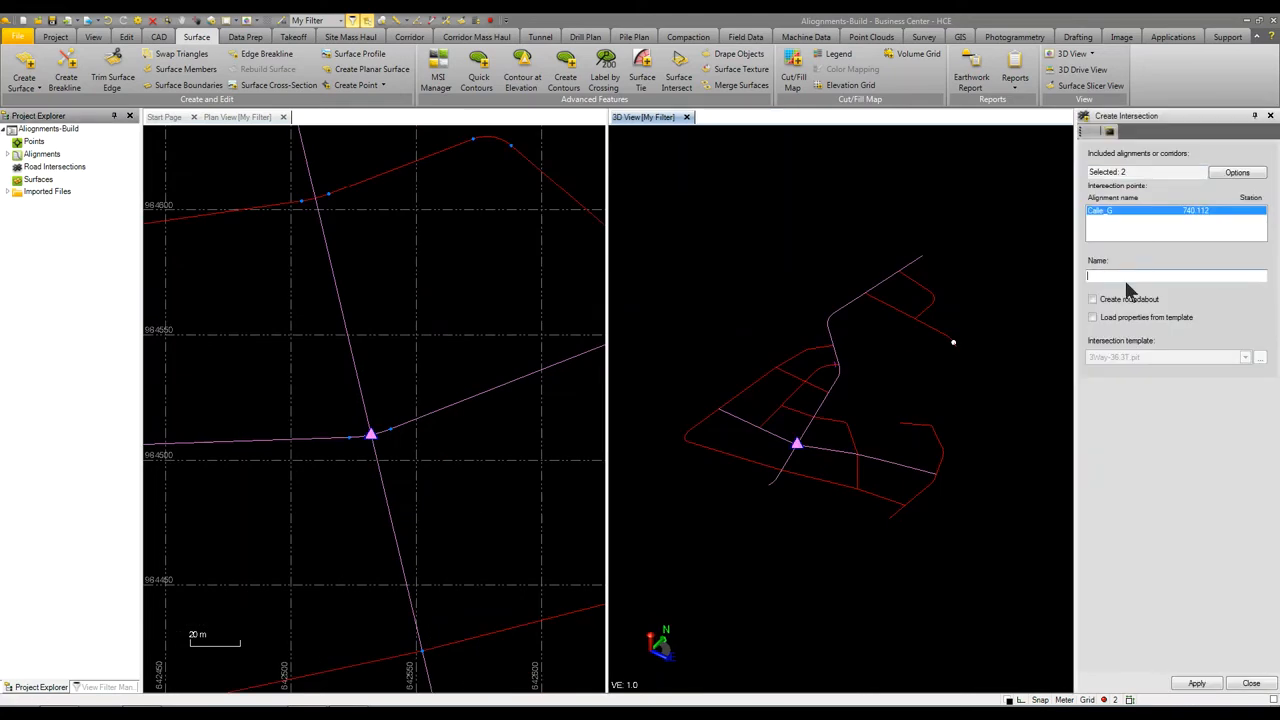
pyautogui.write('Round Center')
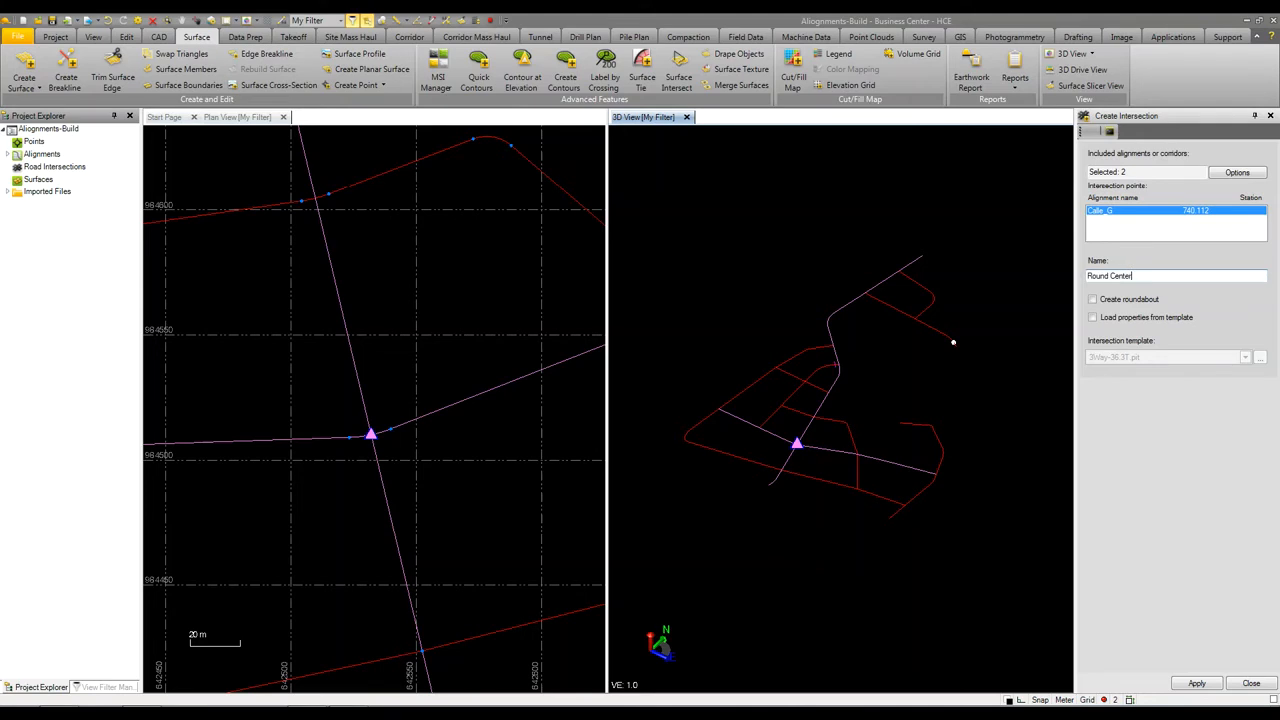
pyautogui.click(1092, 299)
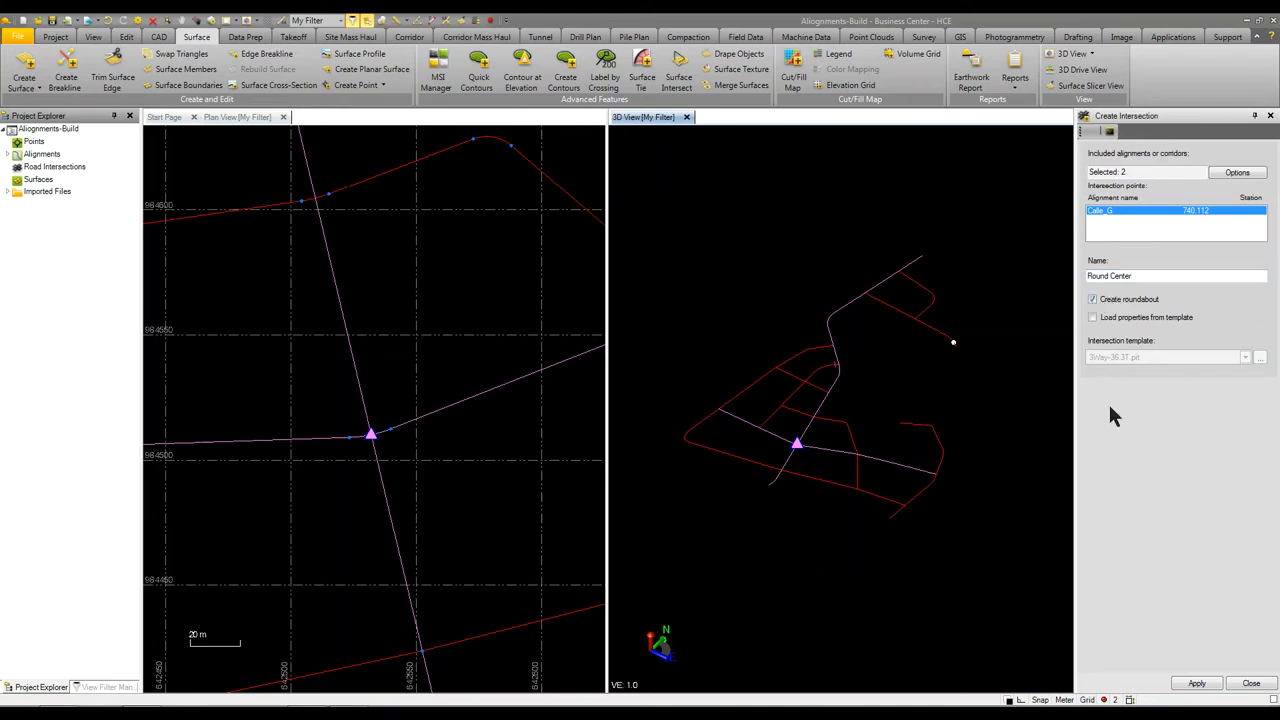
pyautogui.click(1197, 683)
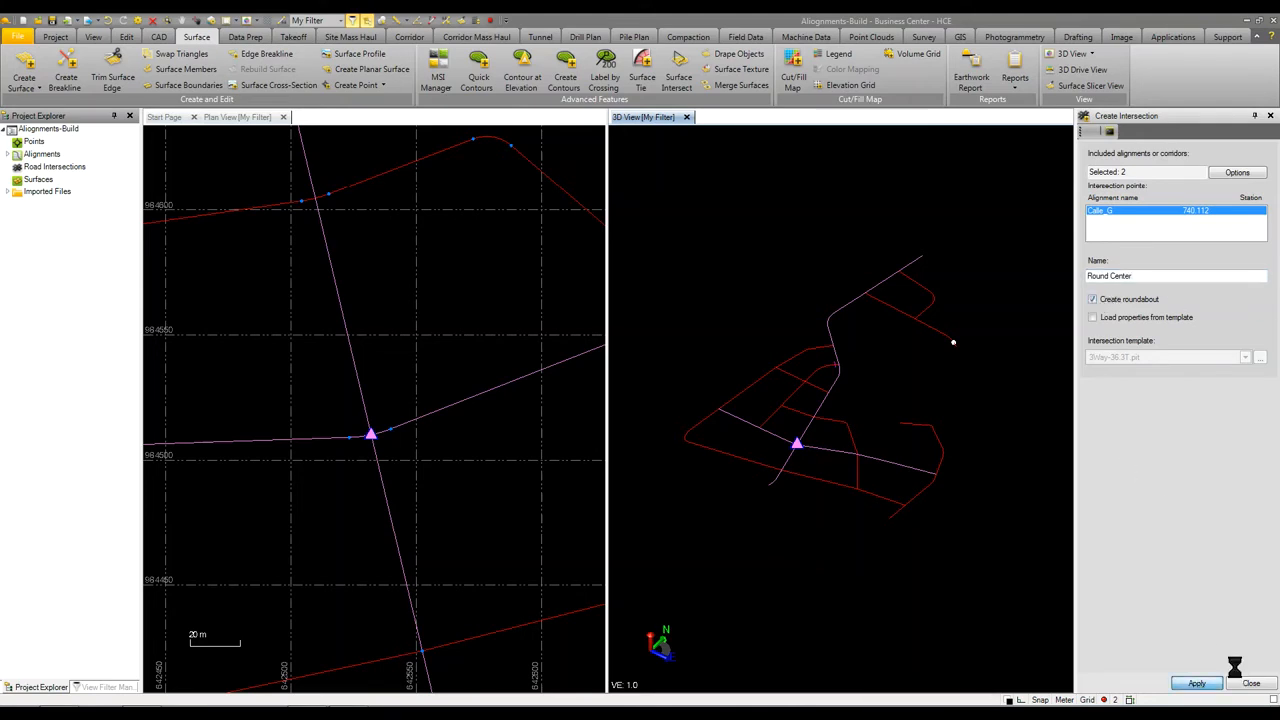
pyautogui.click(1196, 683)
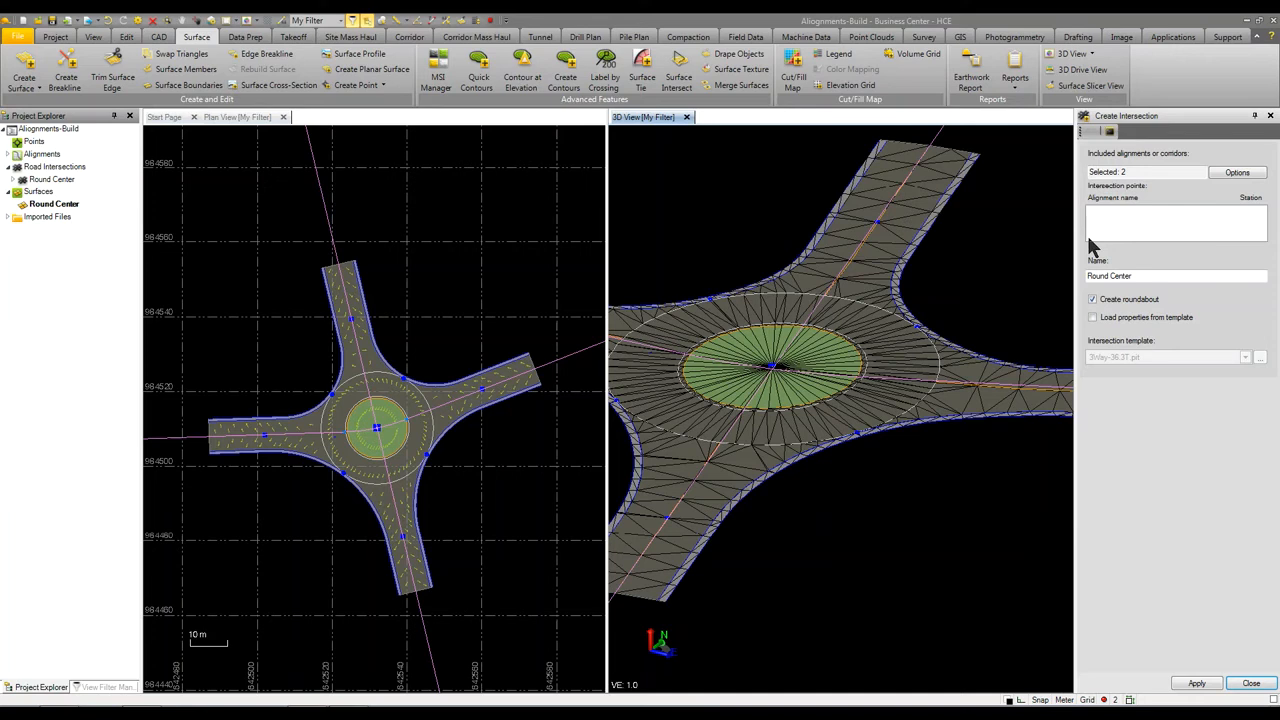
# - Show Round Center's roundabout properties: circular style, 8 m radius, 7 m lanes
pyautogui.click(93, 37)
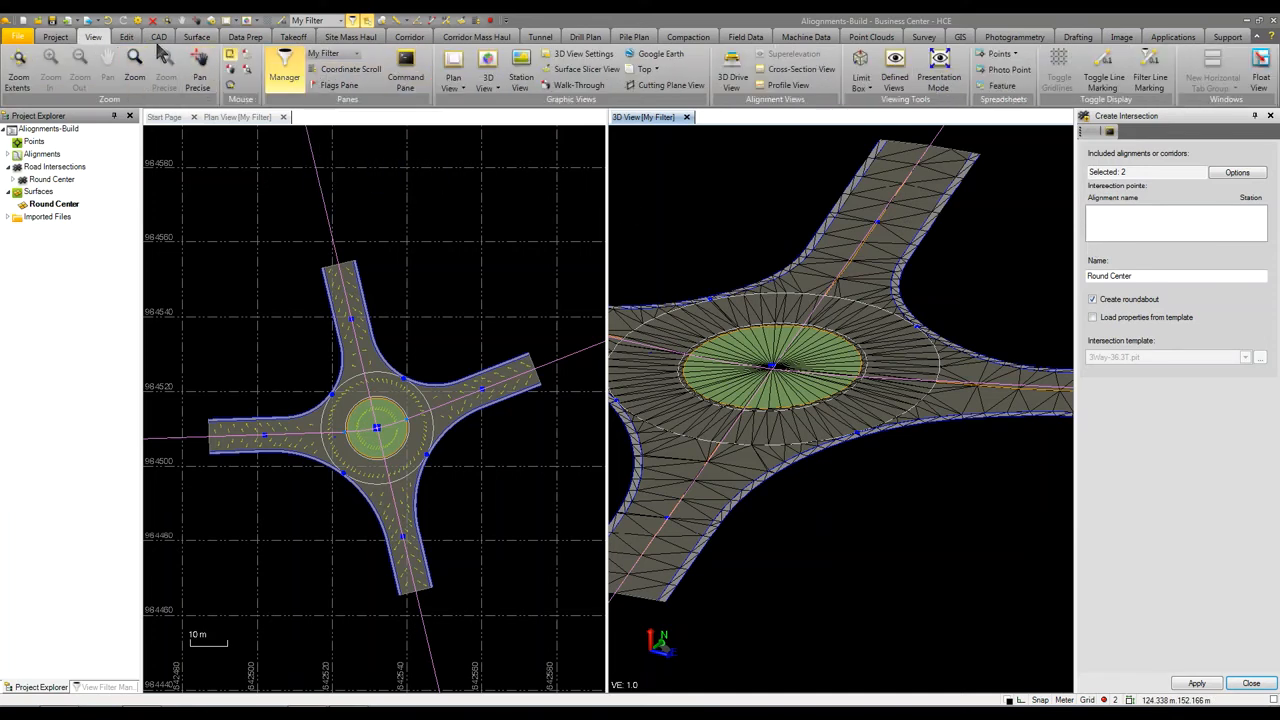
pyautogui.click(126, 37)
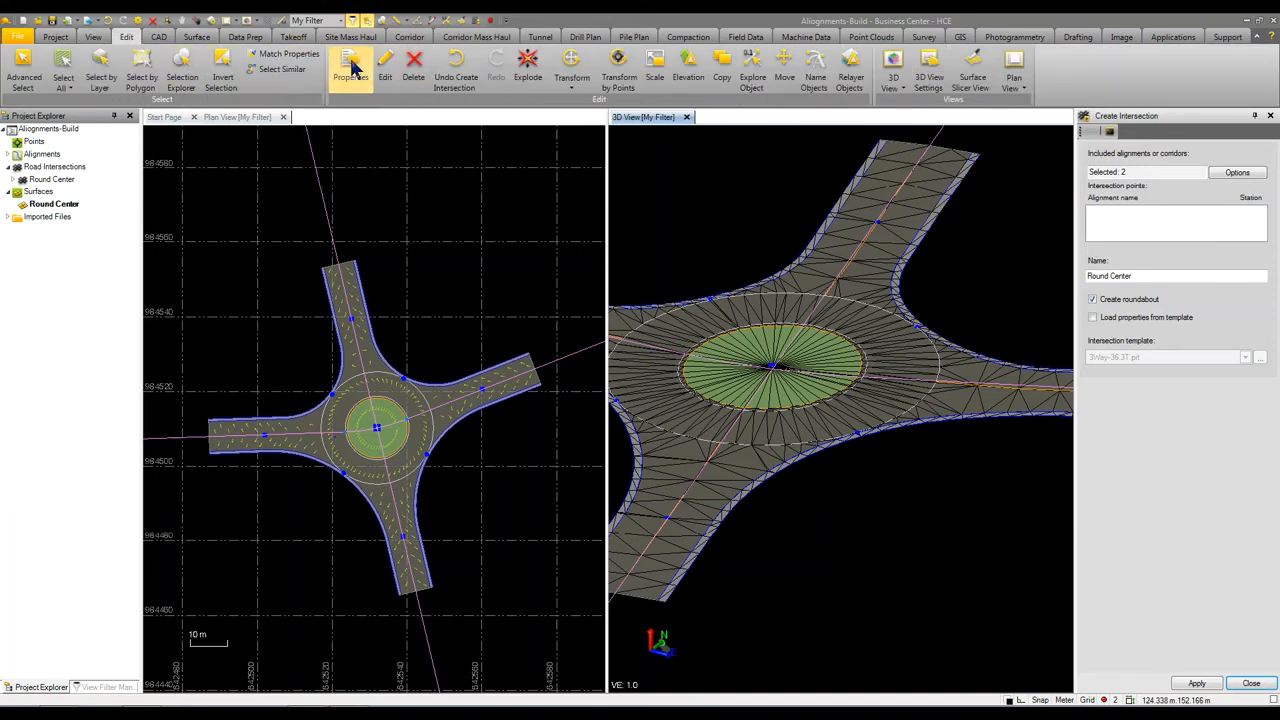
pyautogui.click(350, 77)
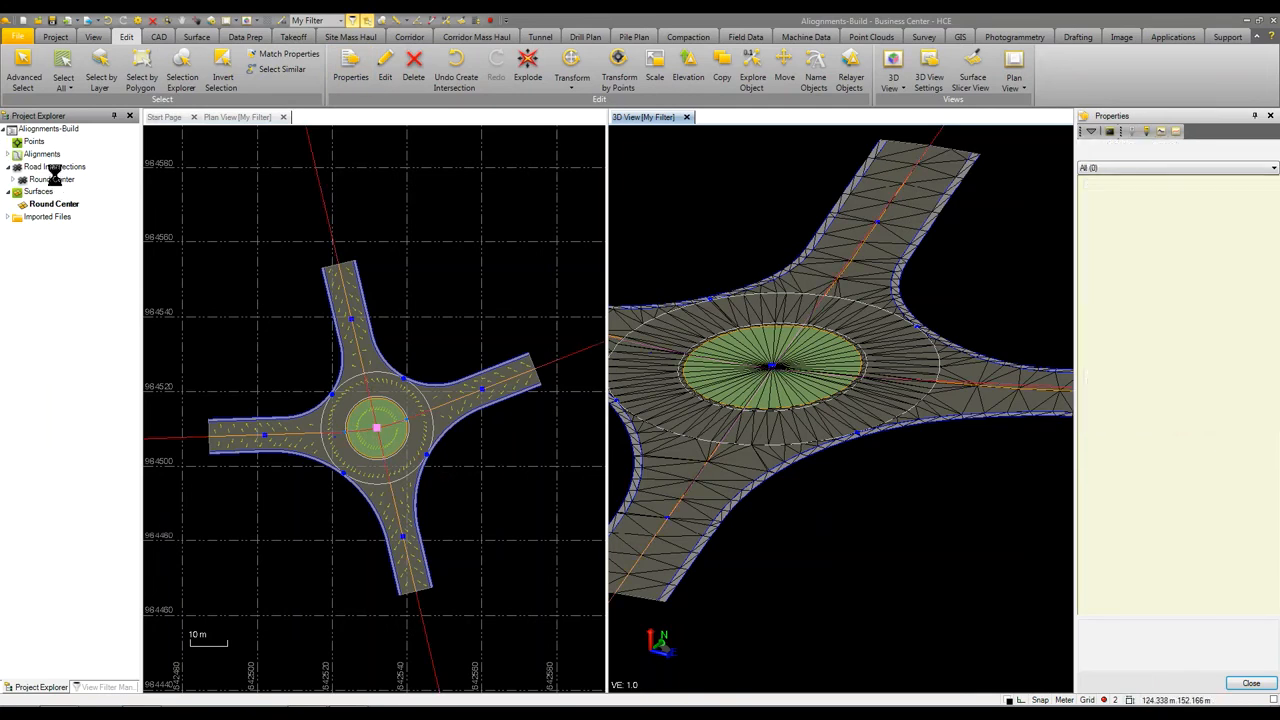
pyautogui.click(51, 179)
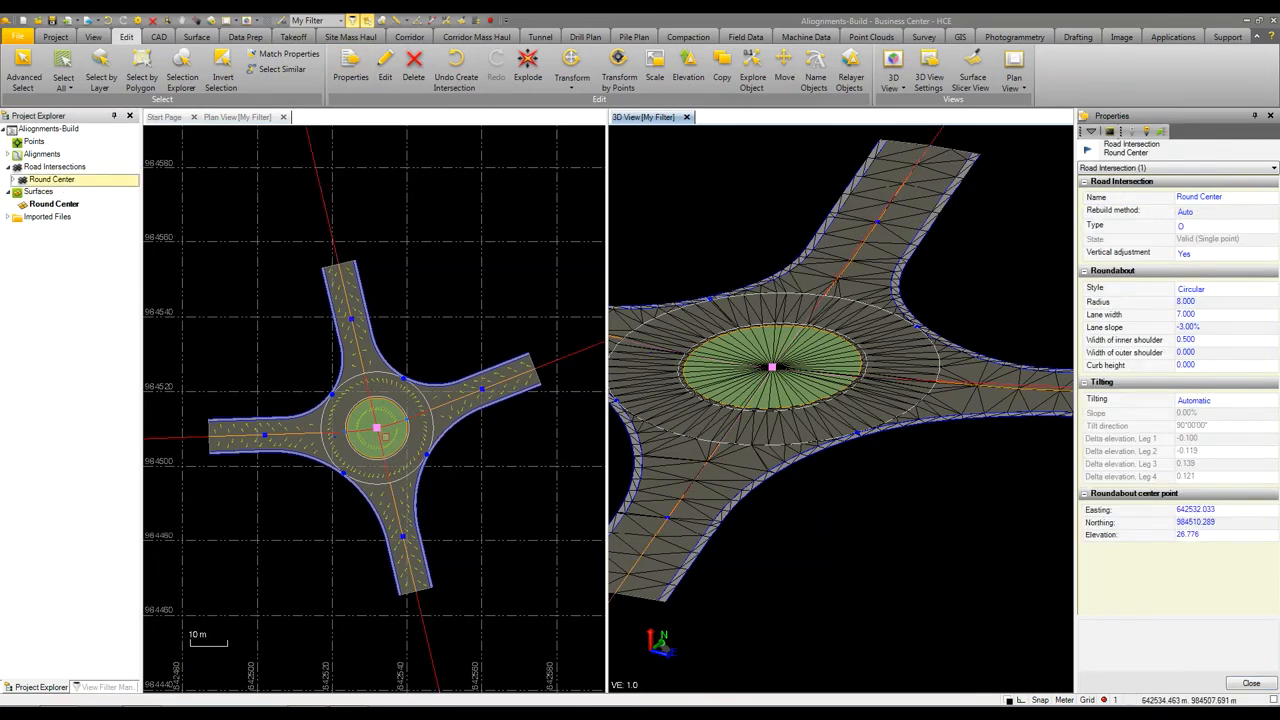
pyautogui.click(1210, 327)
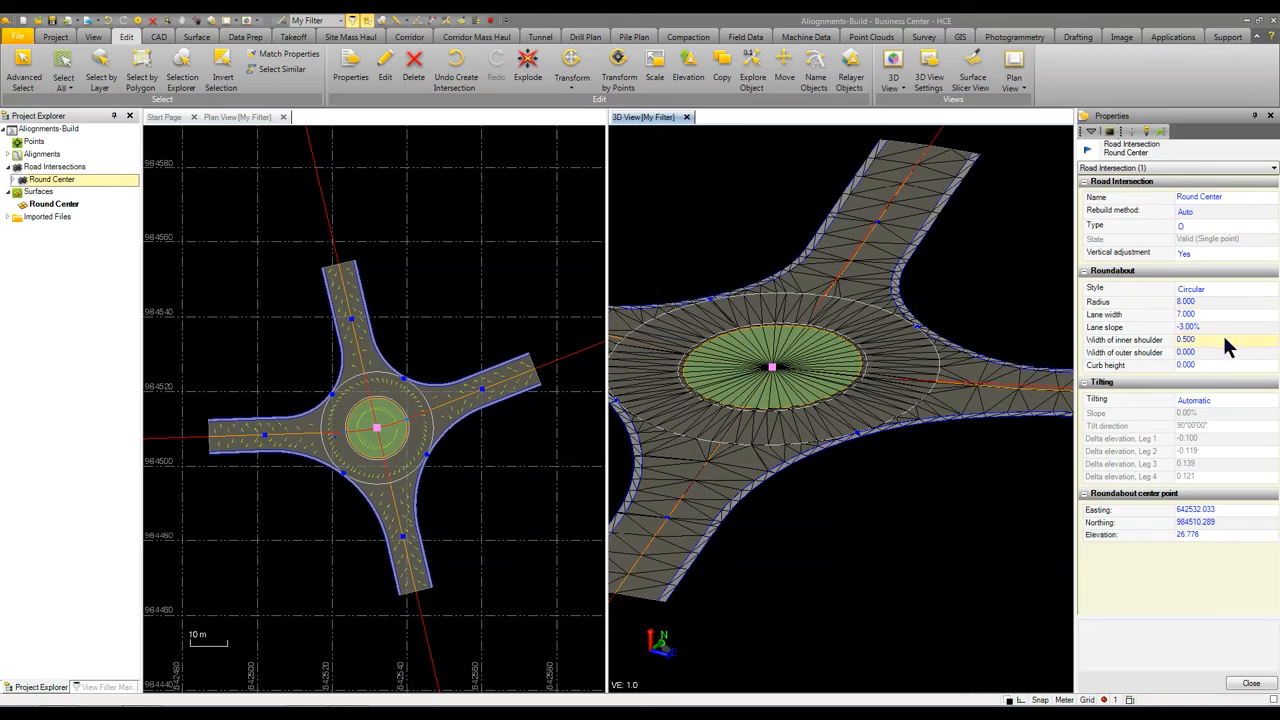
pyautogui.moveTo(1230, 400)
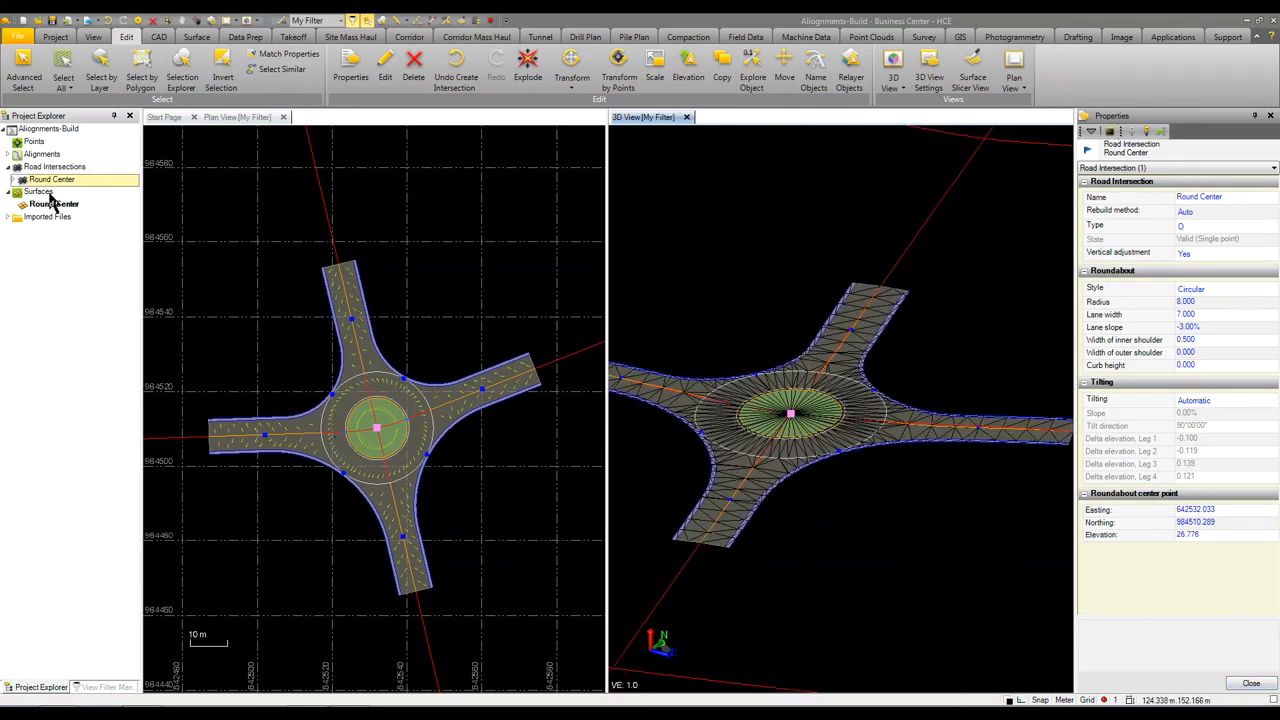
# - Set Leg 1's island to Roundabout island with 5.000 walking path and 0.150 curb height
pyautogui.click(44, 191)
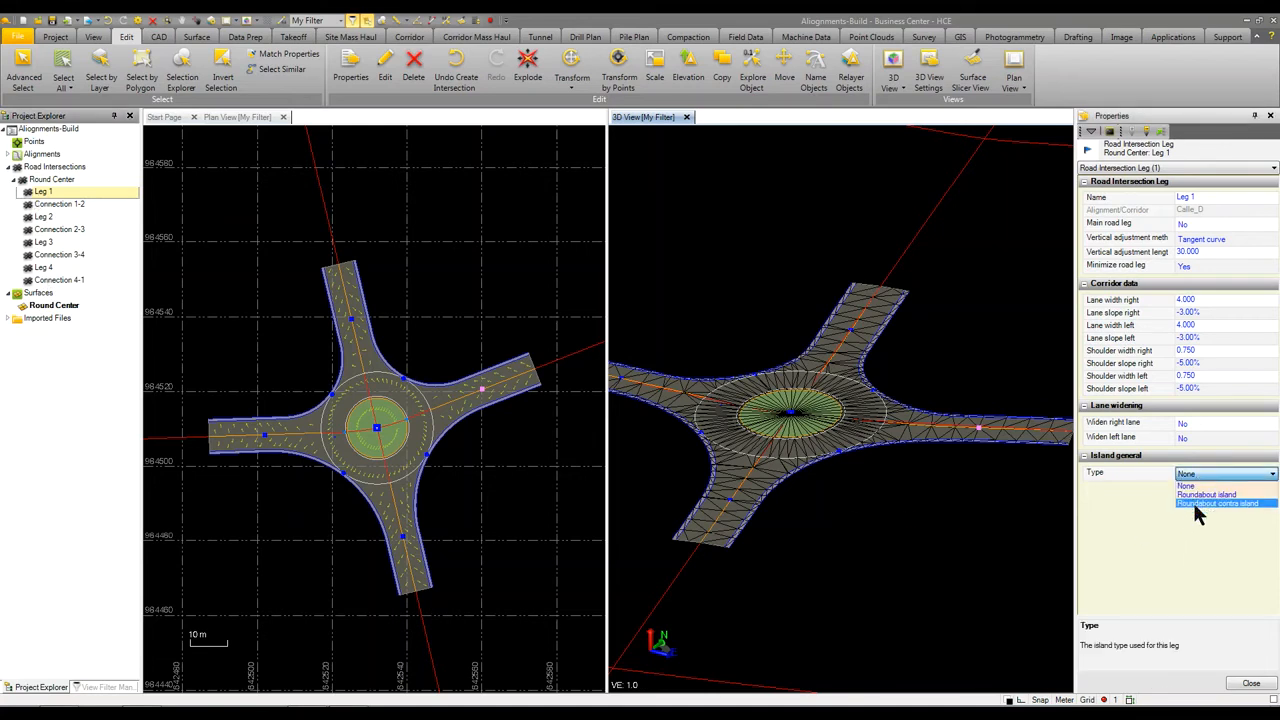
pyautogui.click(1207, 494)
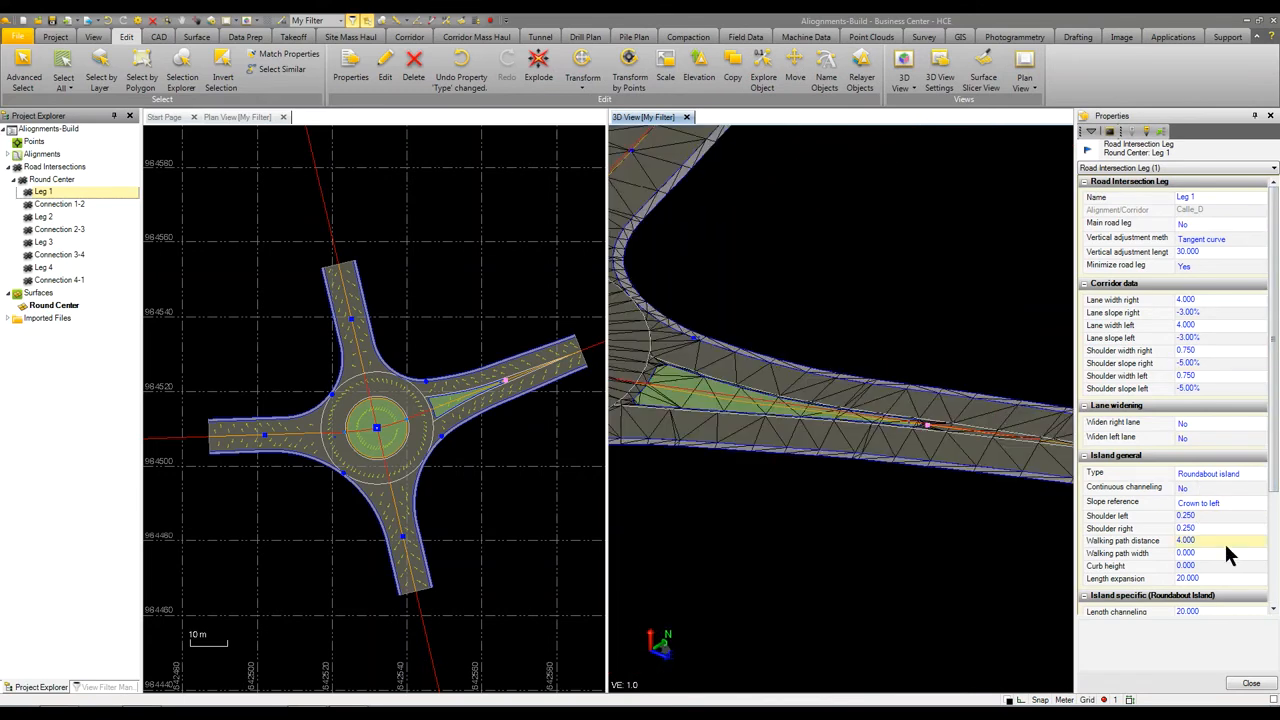
pyautogui.click(1210, 553)
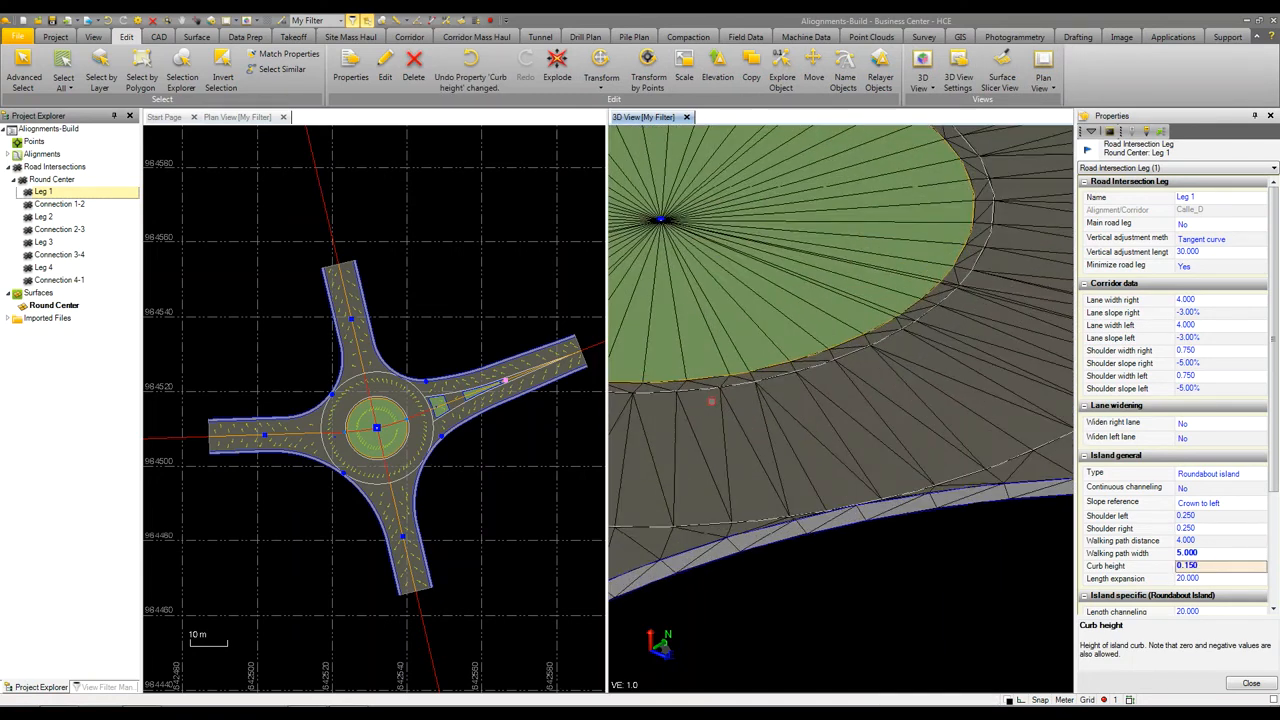
pyautogui.click(52, 179)
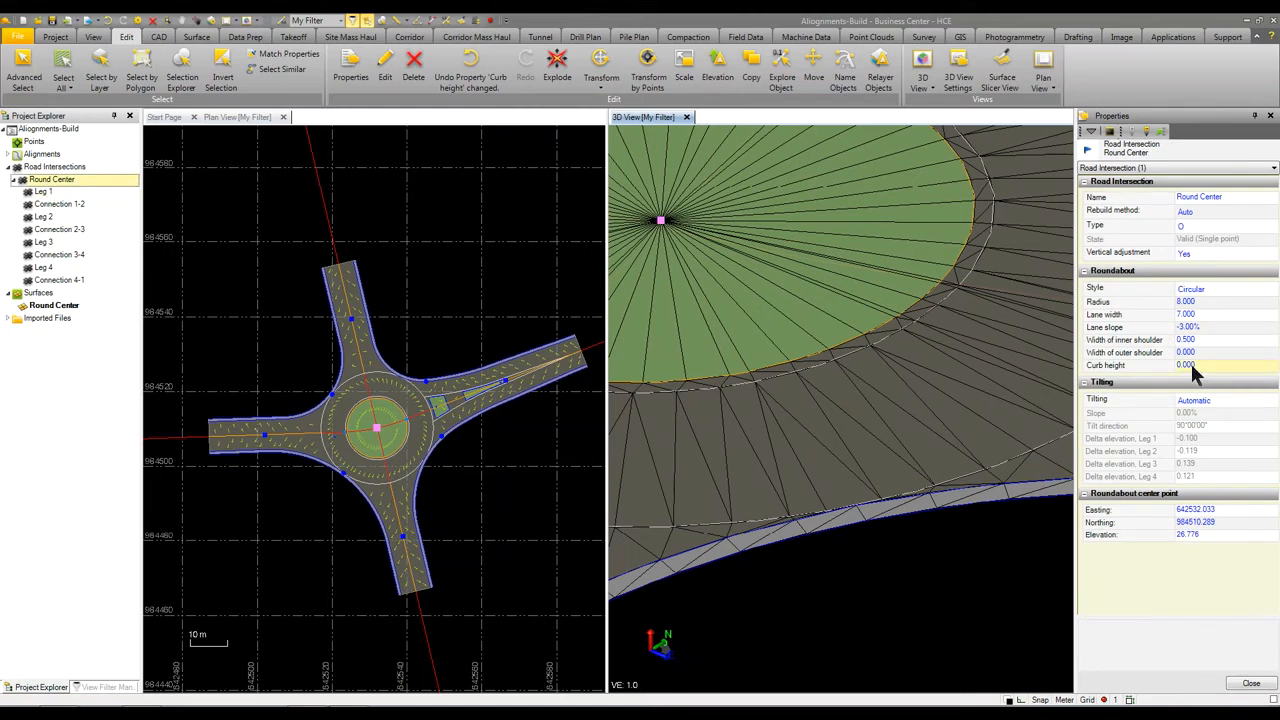
# - Change Round Center's roundabout curb height from 0 to 0.15
pyautogui.click(1210, 365)
pyautogui.write('0.150')
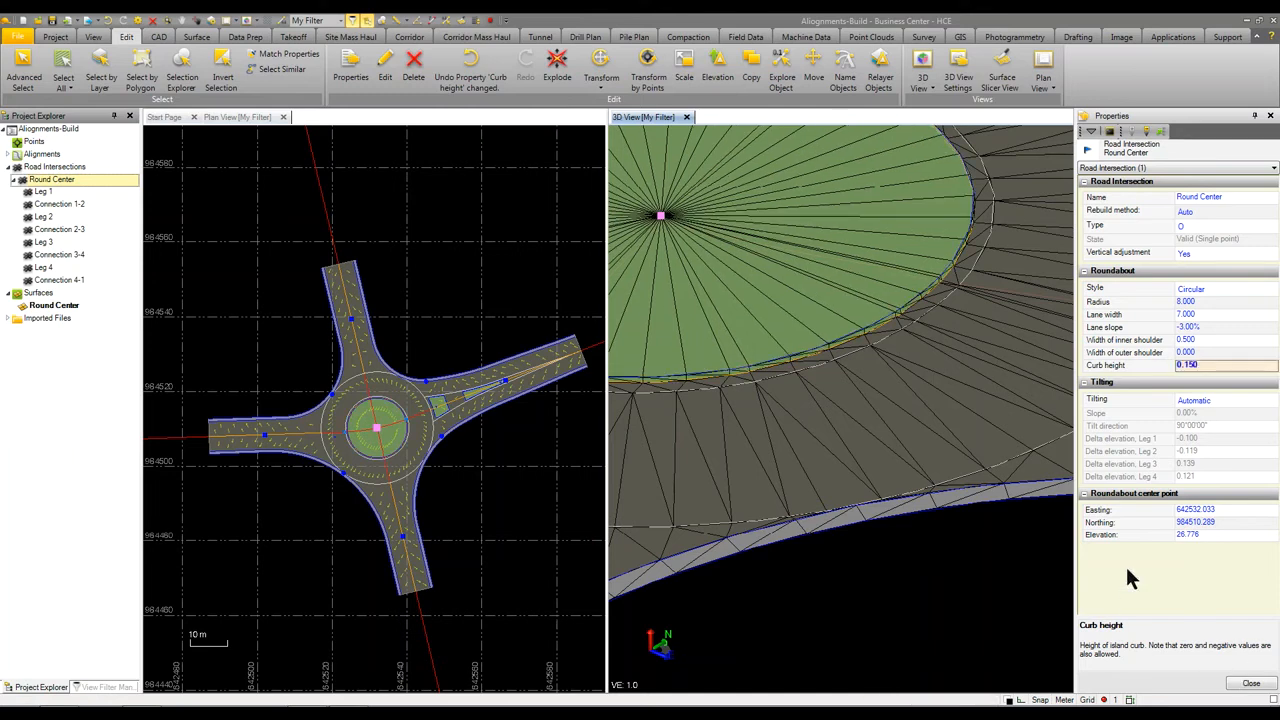
pyautogui.click(1220, 340)
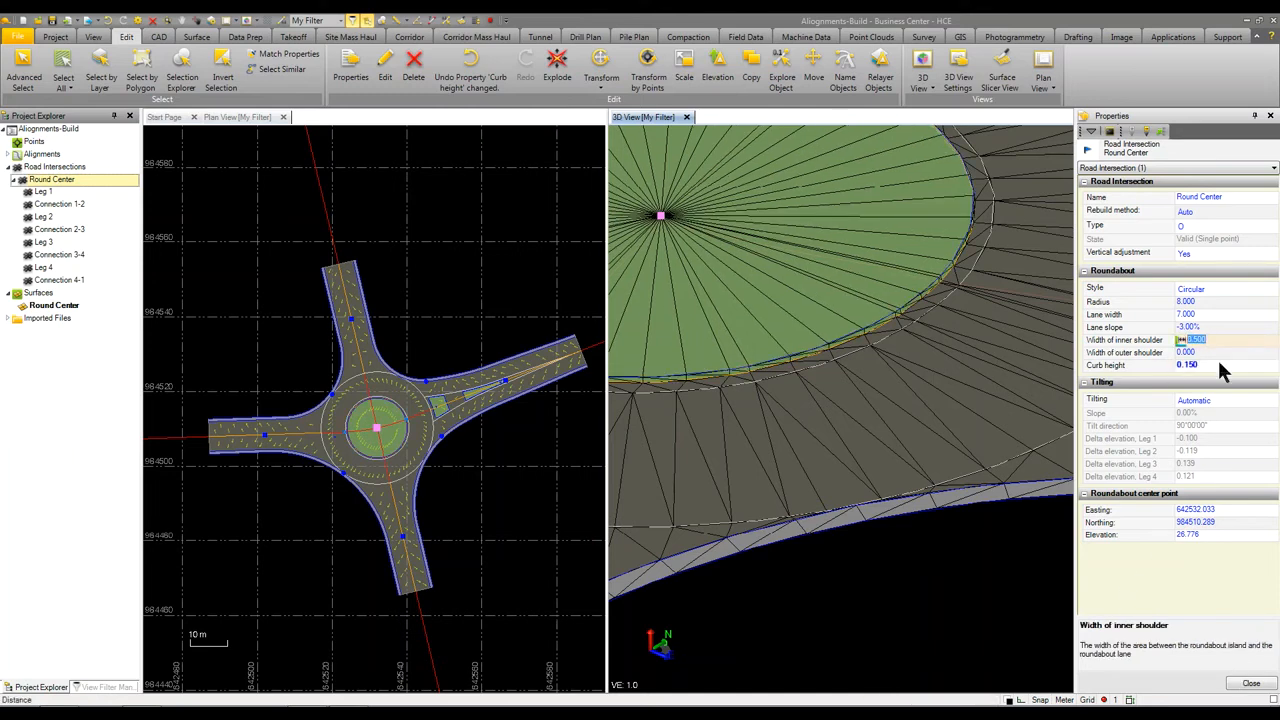
pyautogui.click(1195, 364)
pyautogui.write('0.152')
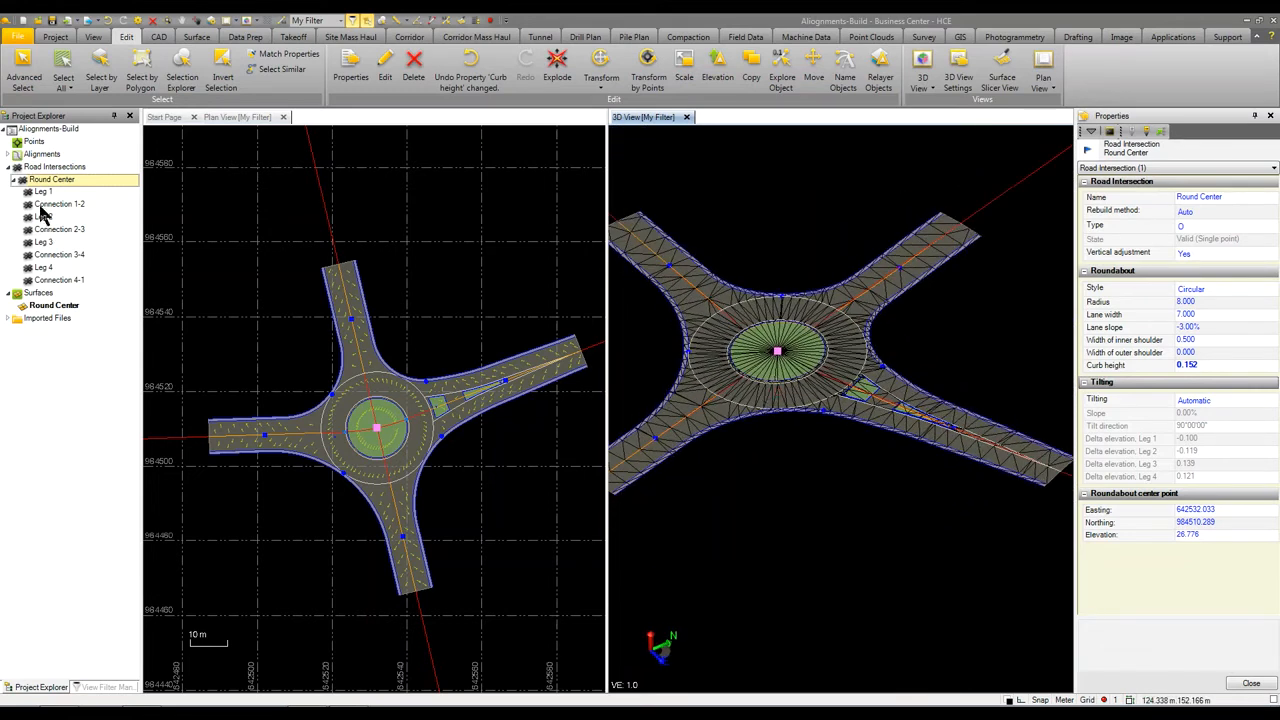
# - Copy Leg 1's roundabout island settings onto Legs 2, 3 and 4 of Round Center
pyautogui.rightClick(43, 191)
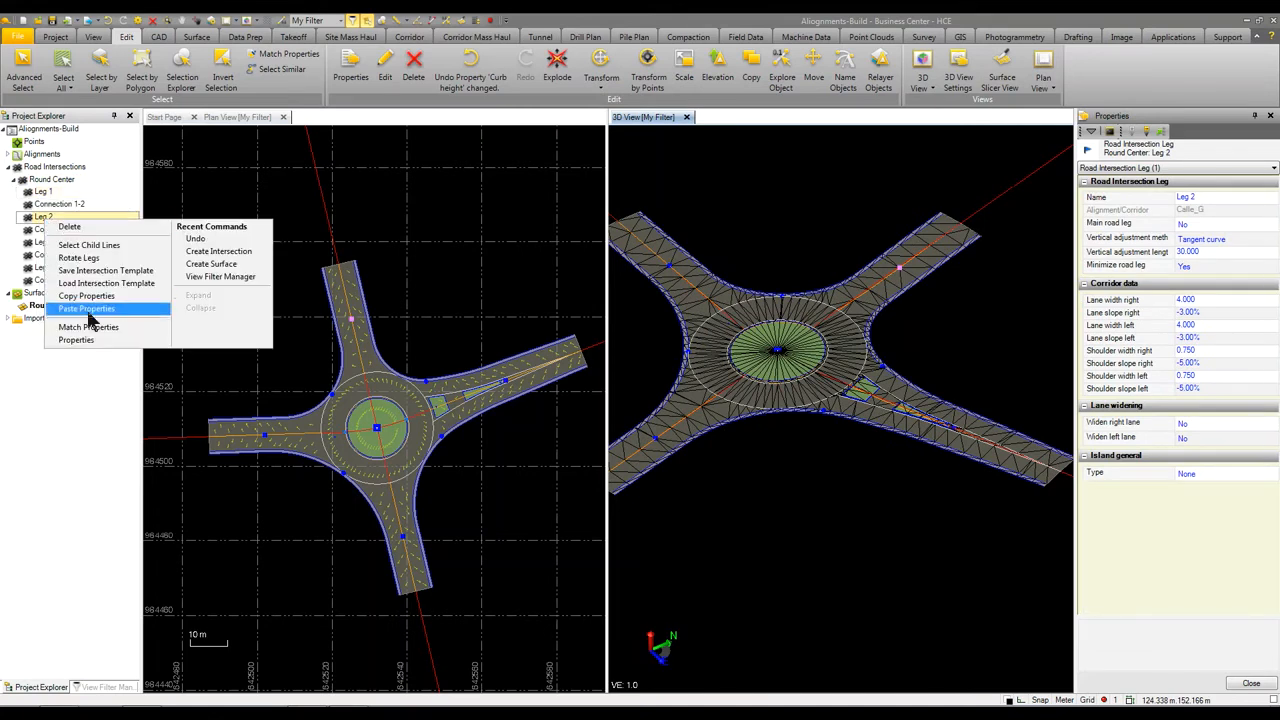
pyautogui.click(86, 308)
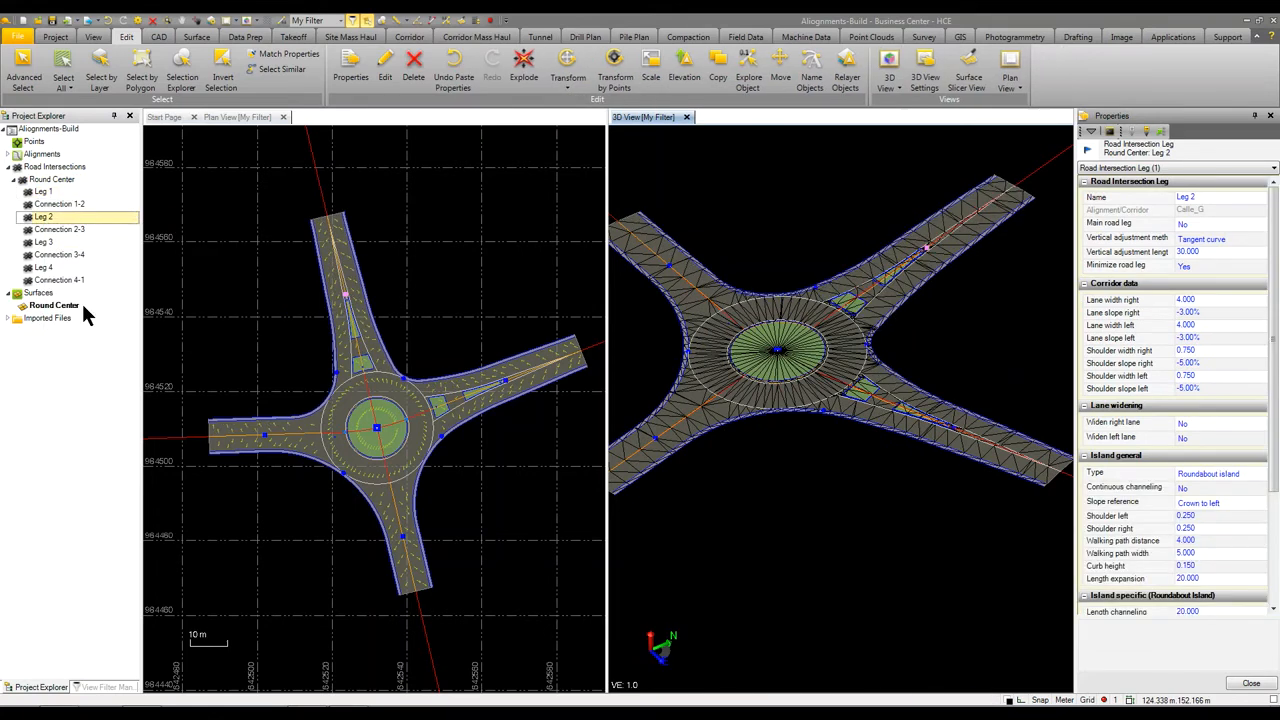
pyautogui.rightClick(43, 242)
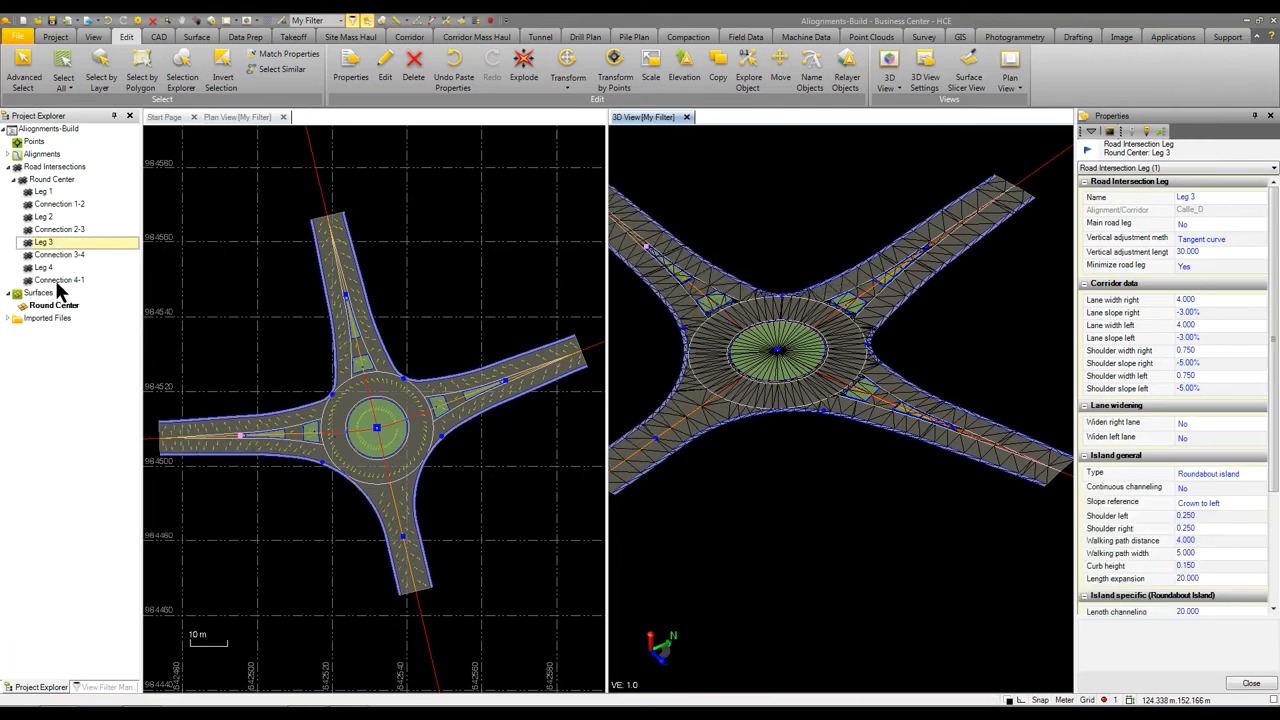
pyautogui.rightClick(43, 267)
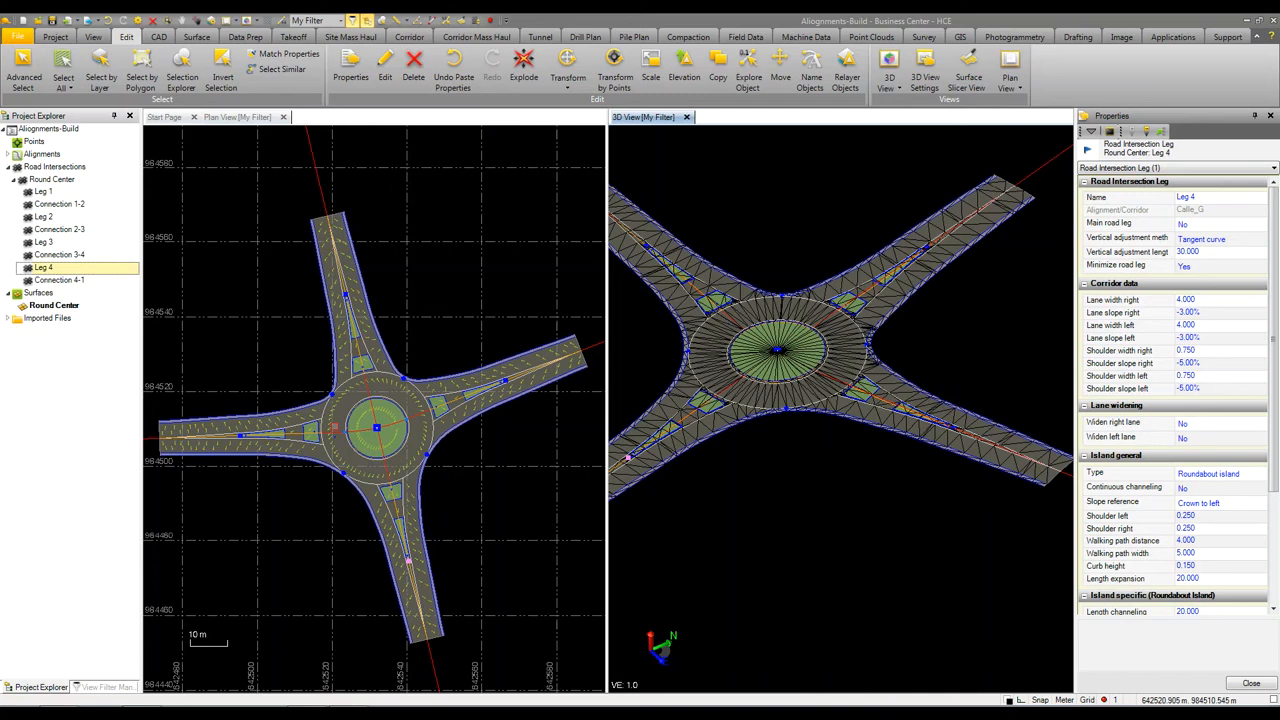
pyautogui.scroll(-3)
pyautogui.write('Round East')
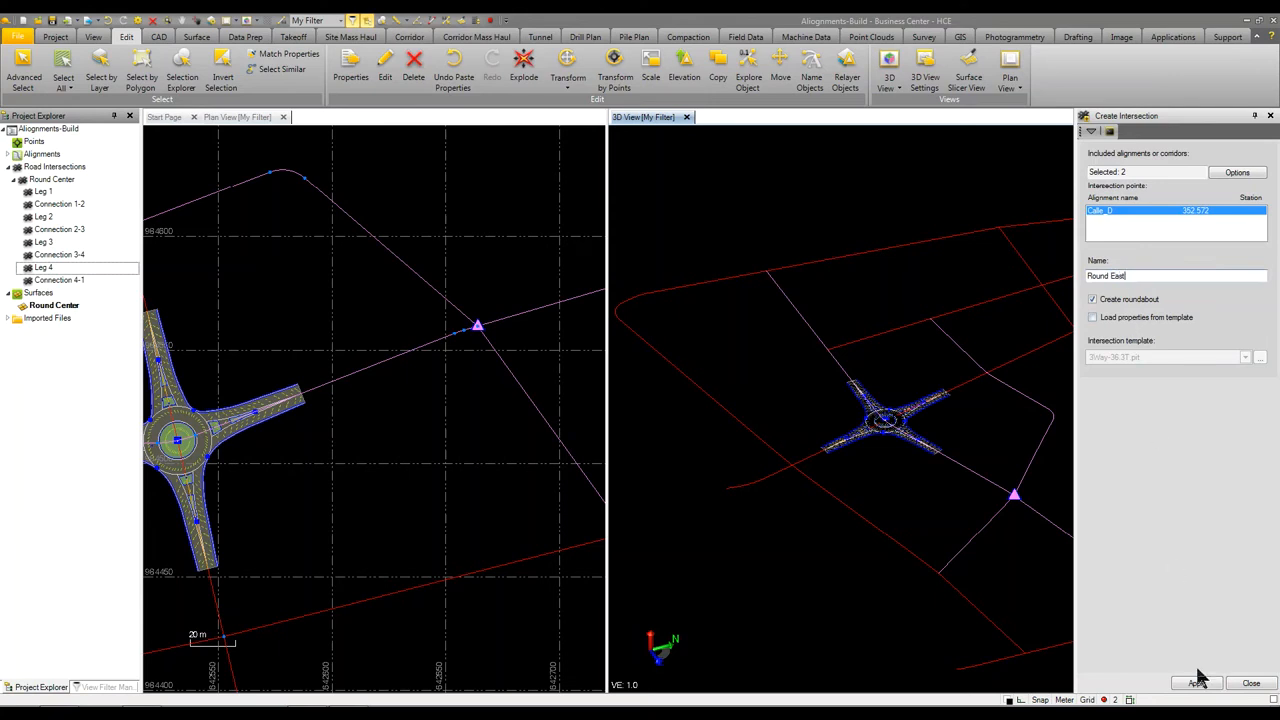
# - Create the 'Round East' roundabout intersection at the Calle_D intersection point
pyautogui.click(1196, 683)
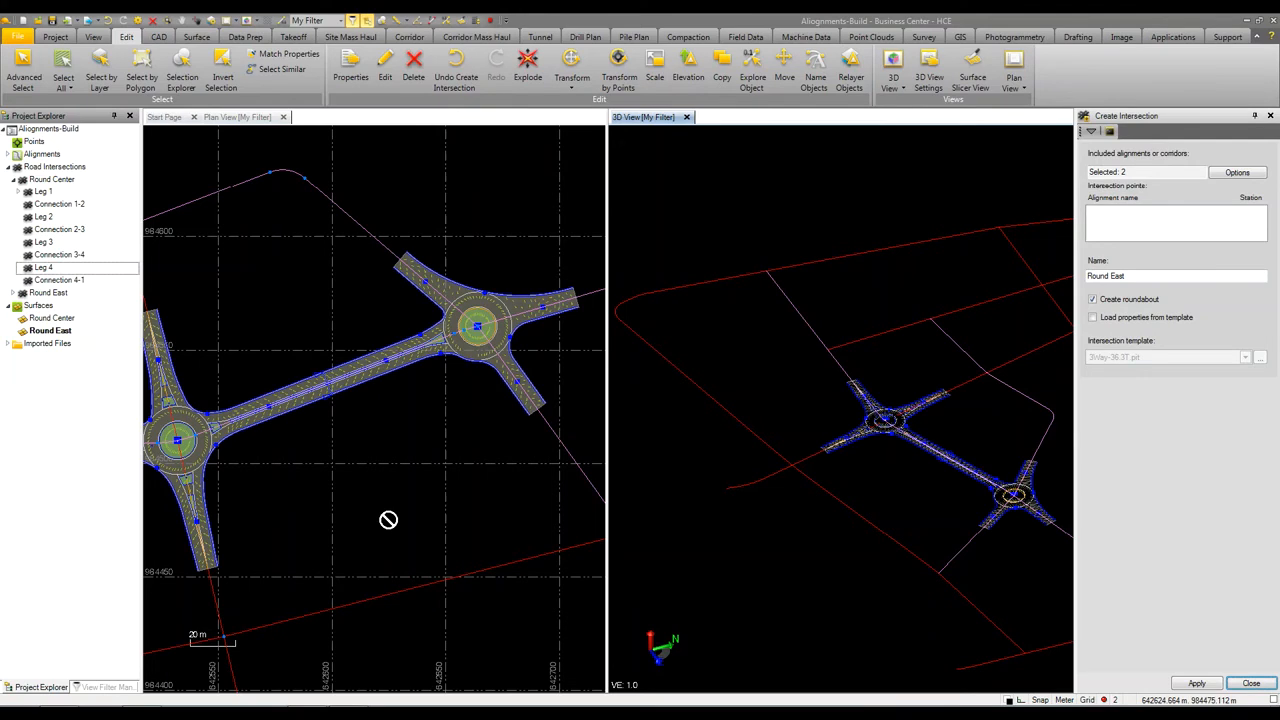
pyautogui.moveTo(248, 430)
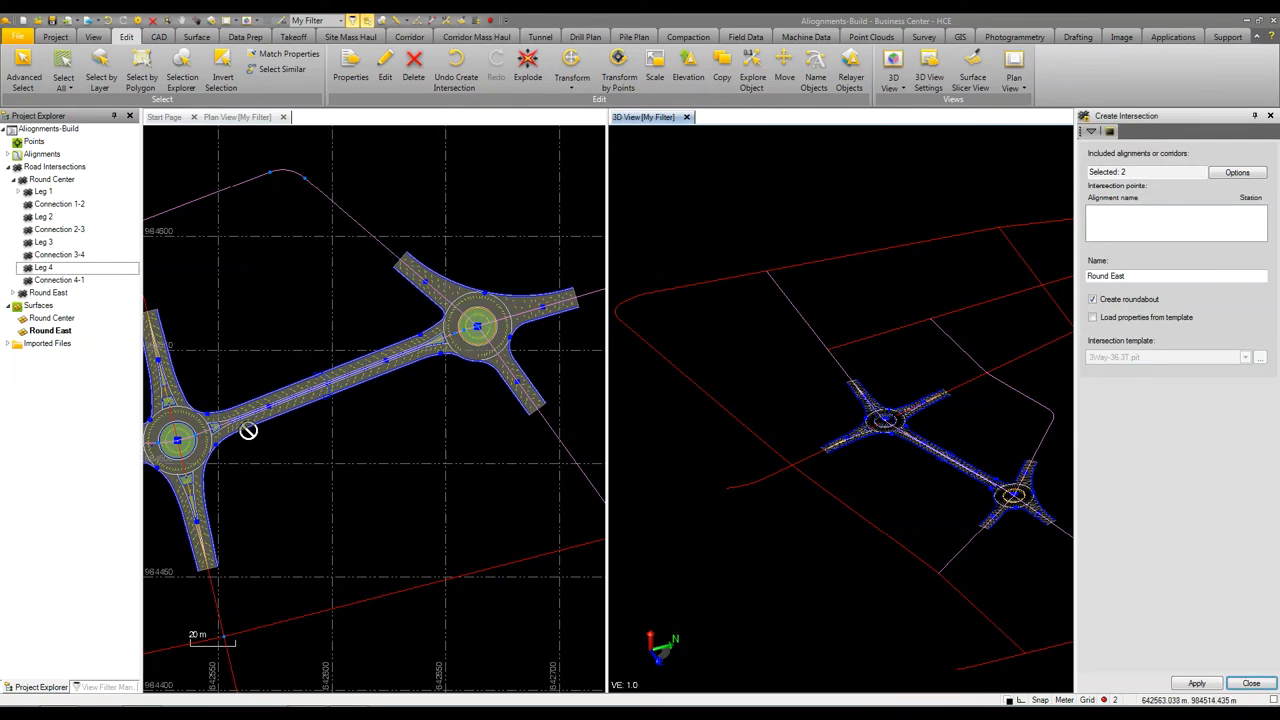
pyautogui.moveTo(378, 410)
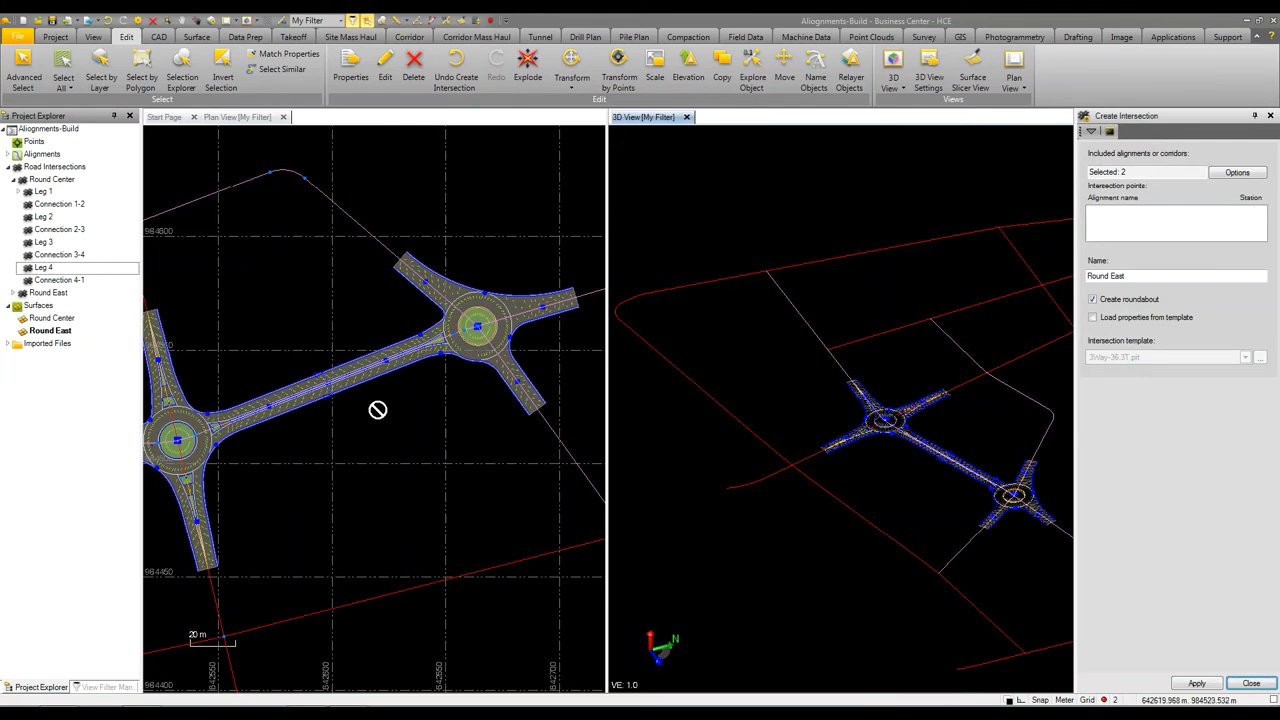
pyautogui.moveTo(438, 408)
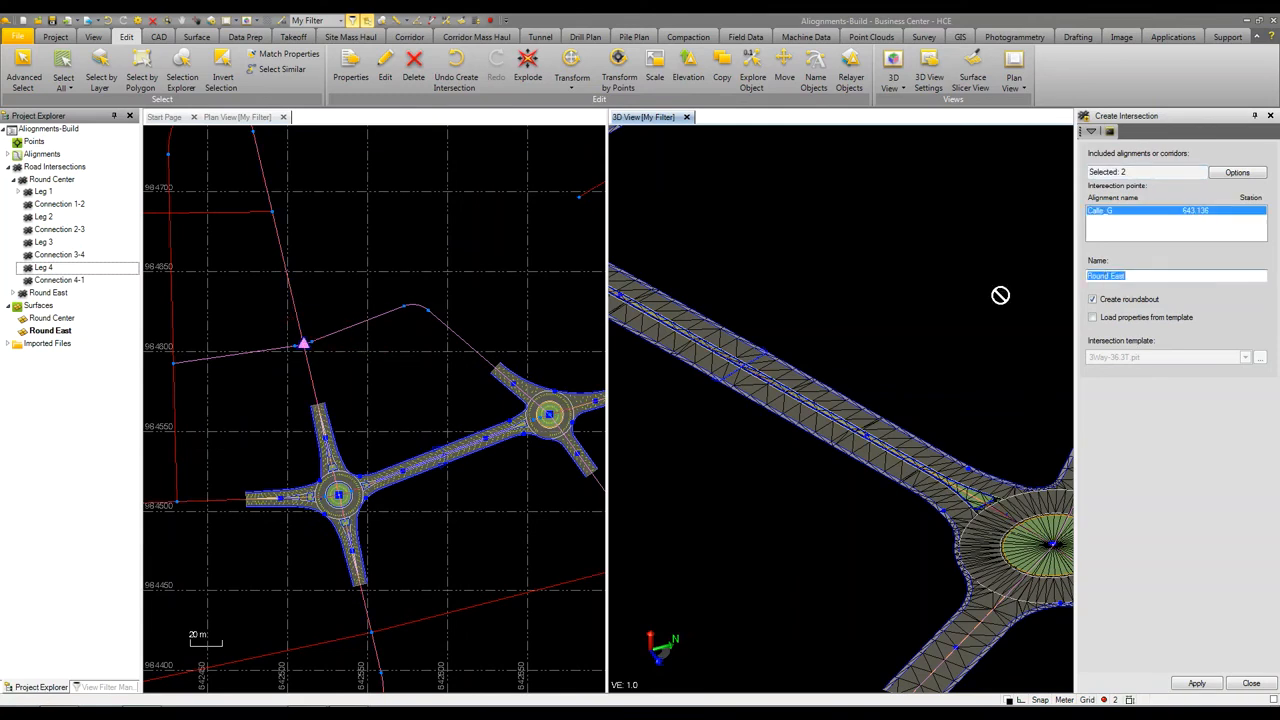
# - Create the '4Way' intersection at the Calle_G crossing and close Create Intersection
pyautogui.write('4Way')
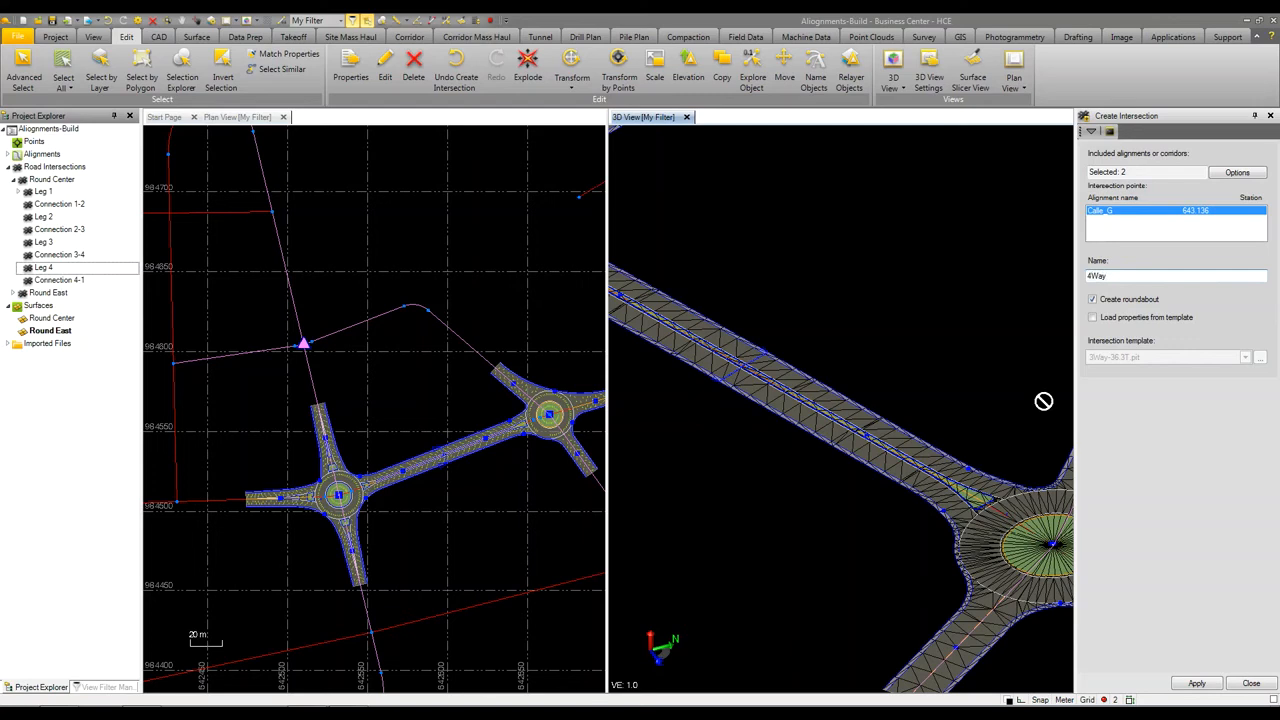
pyautogui.click(1196, 683)
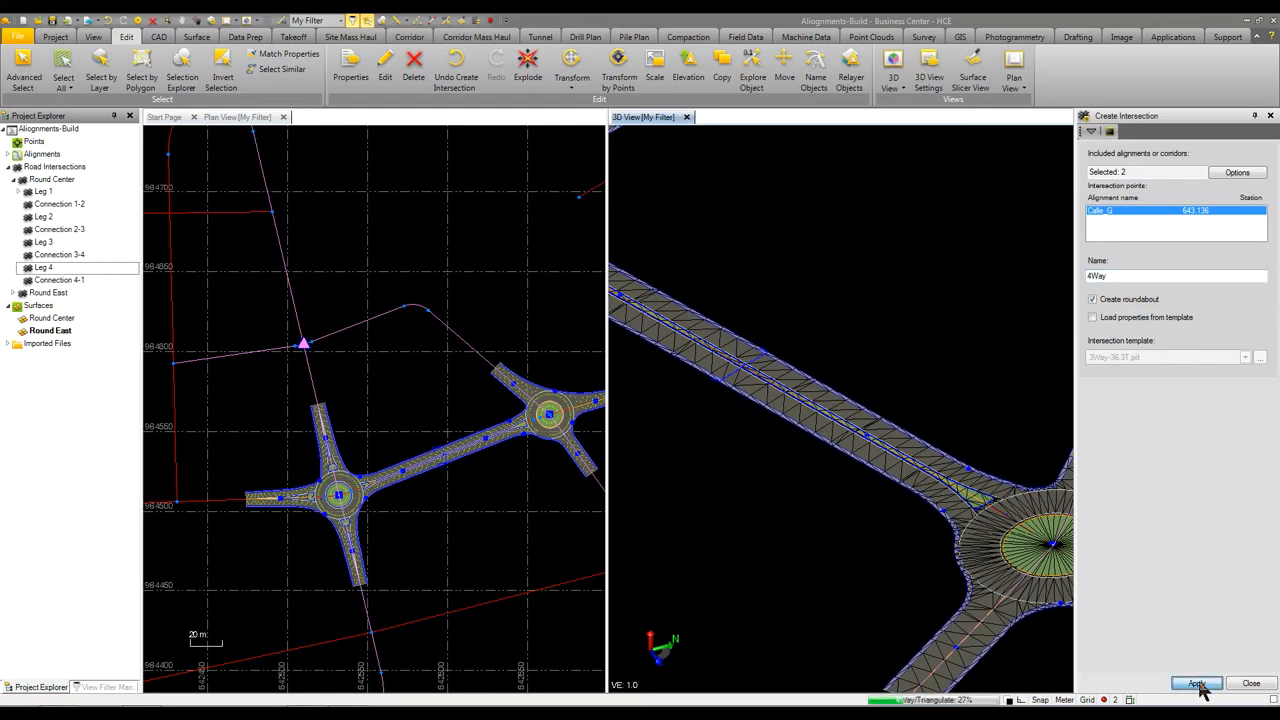
pyautogui.click(1197, 683)
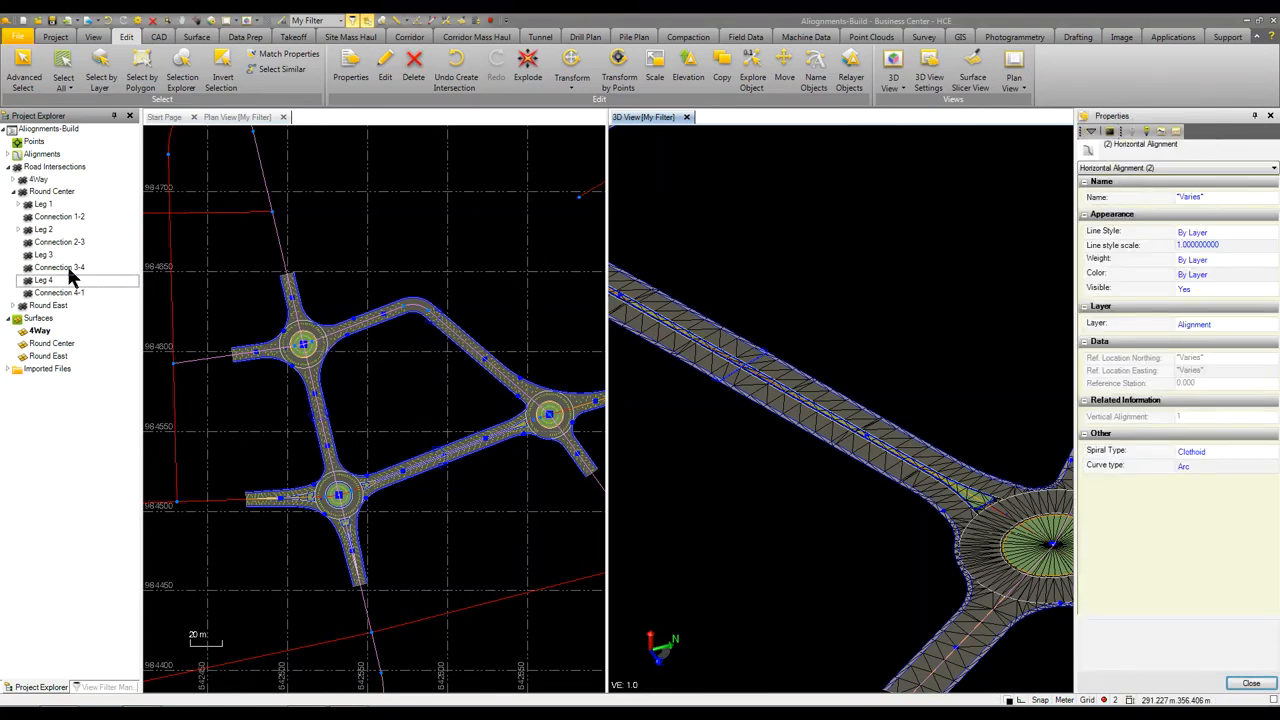
pyautogui.moveTo(48, 175)
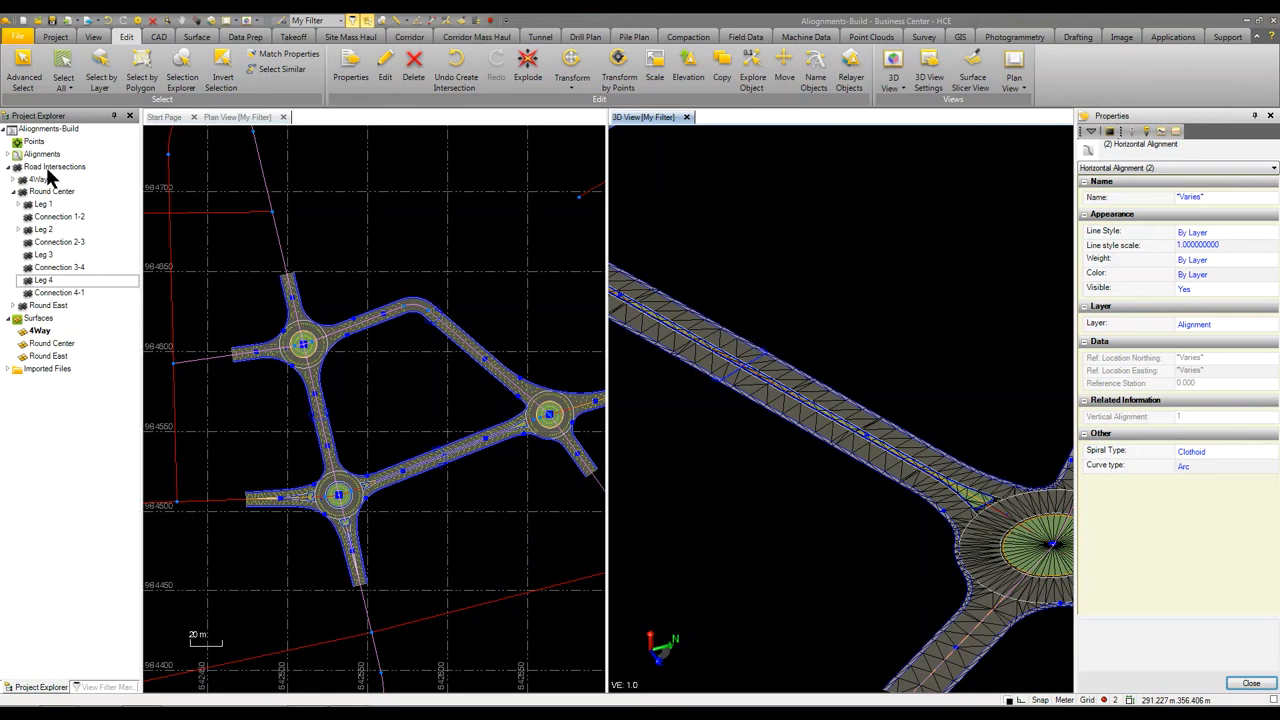
# - Select 4Way and change its intersection Type to X
pyautogui.click(39, 179)
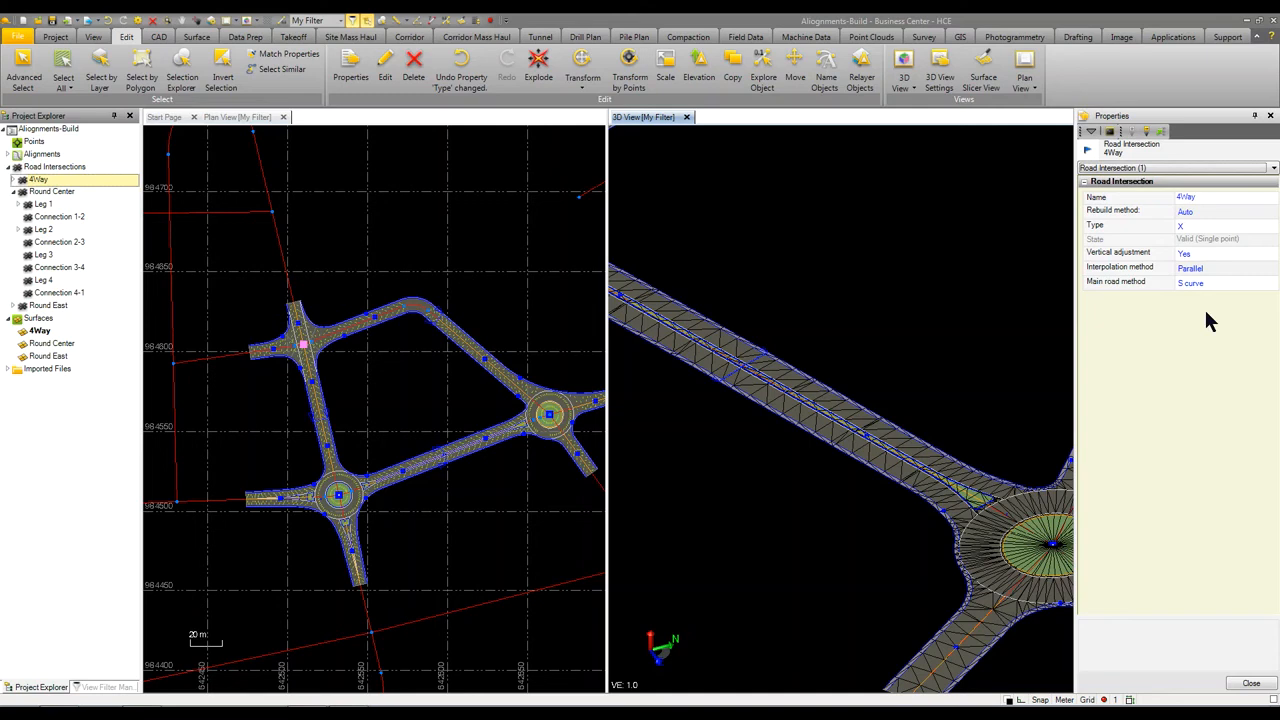
pyautogui.moveTo(1091, 132)
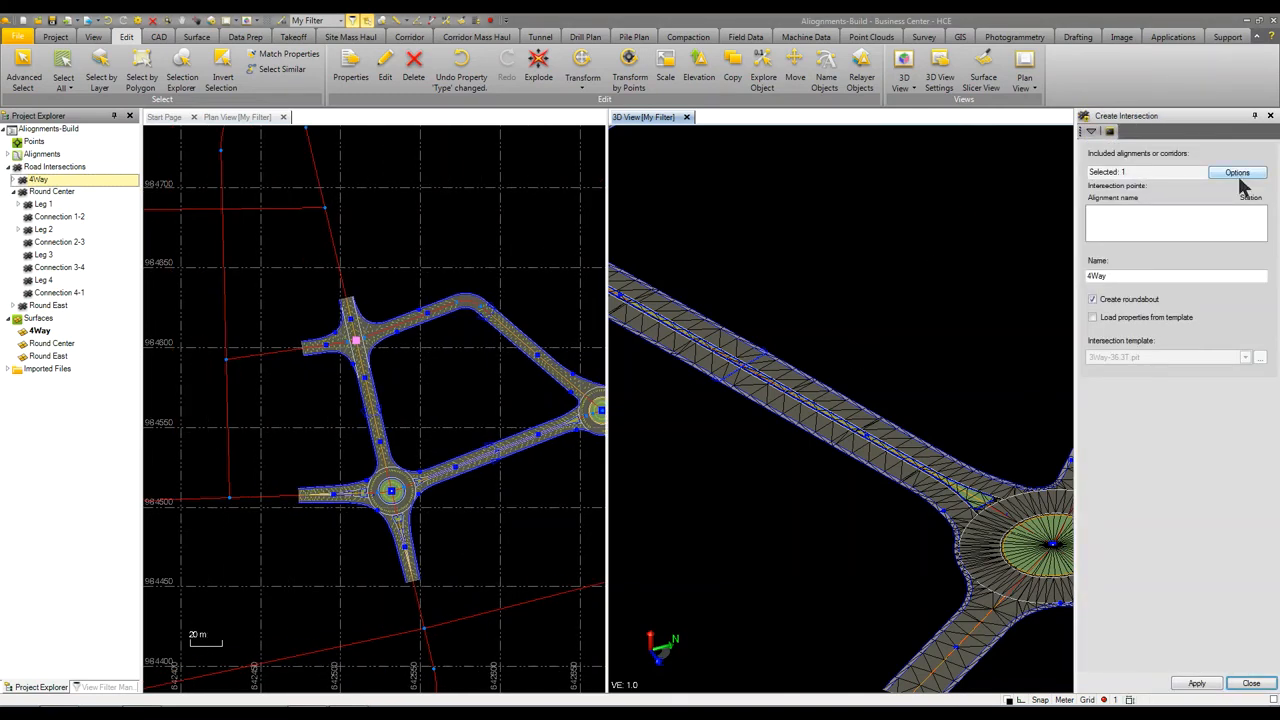
# - Create non-roundabout T-intersections 'T1' and 'T2' at the western road junctions
pyautogui.click(1237, 172)
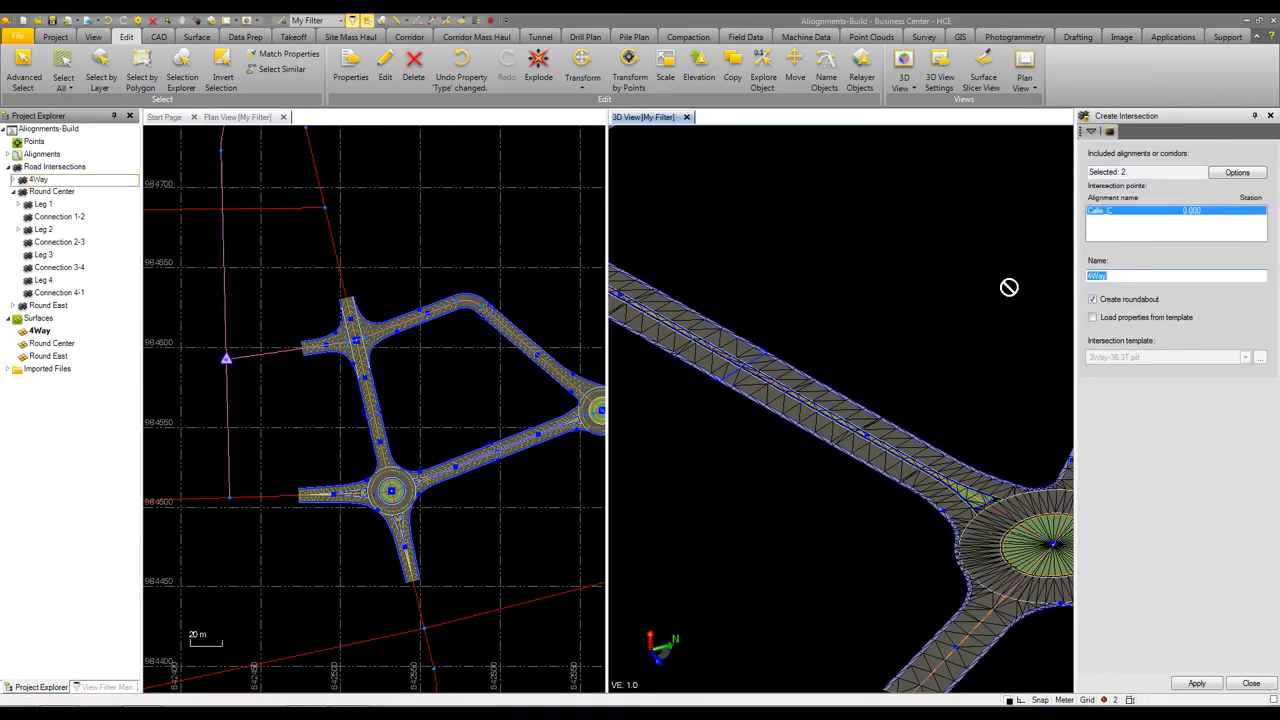
pyautogui.write('T1')
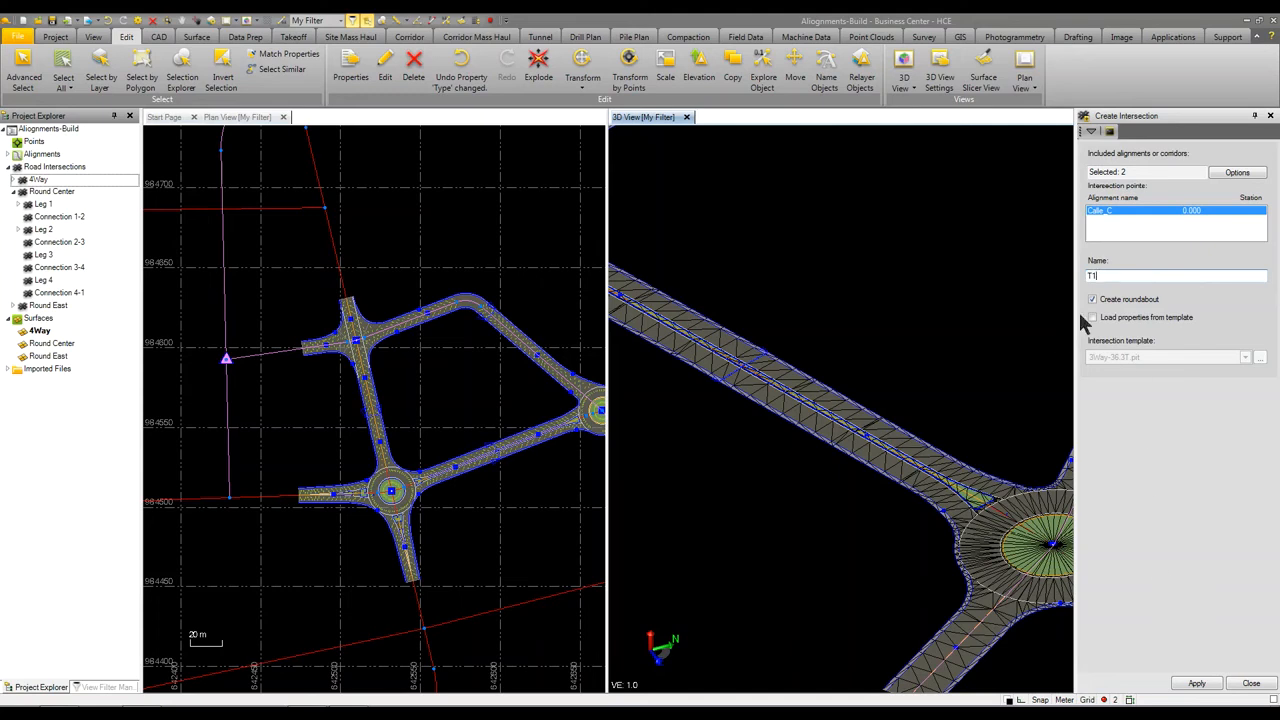
pyautogui.click(1197, 683)
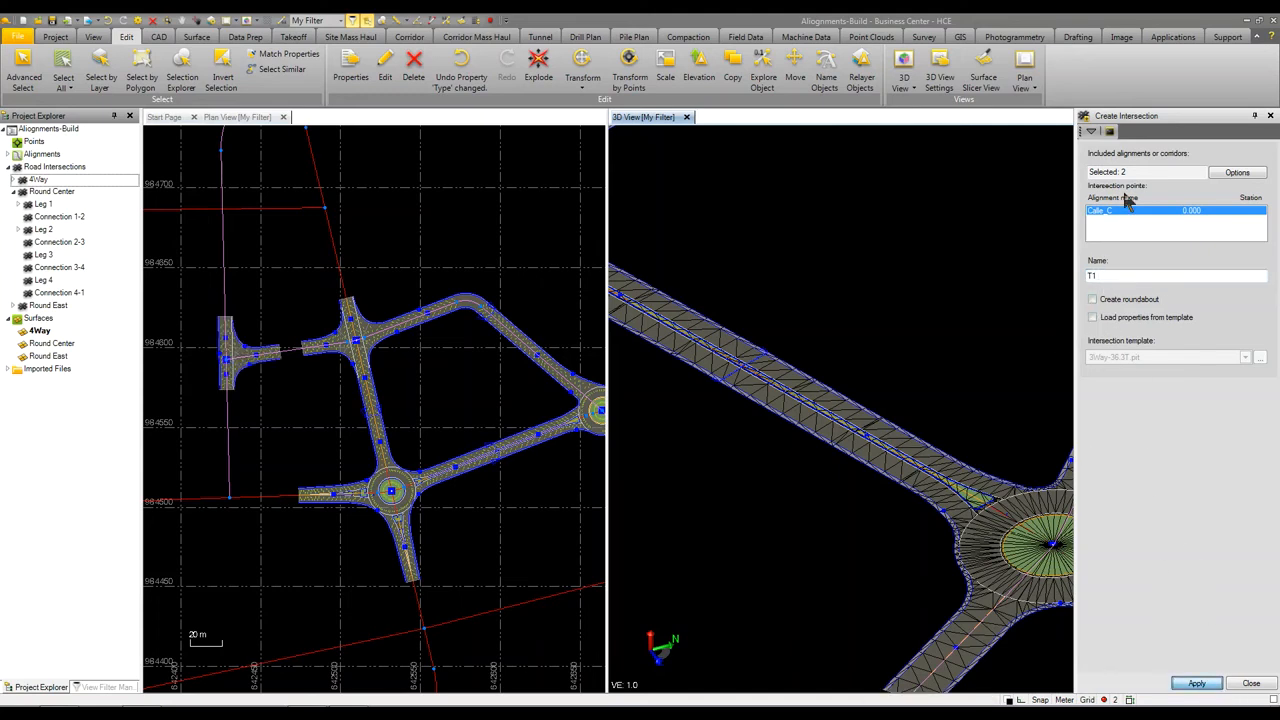
pyautogui.click(1196, 683)
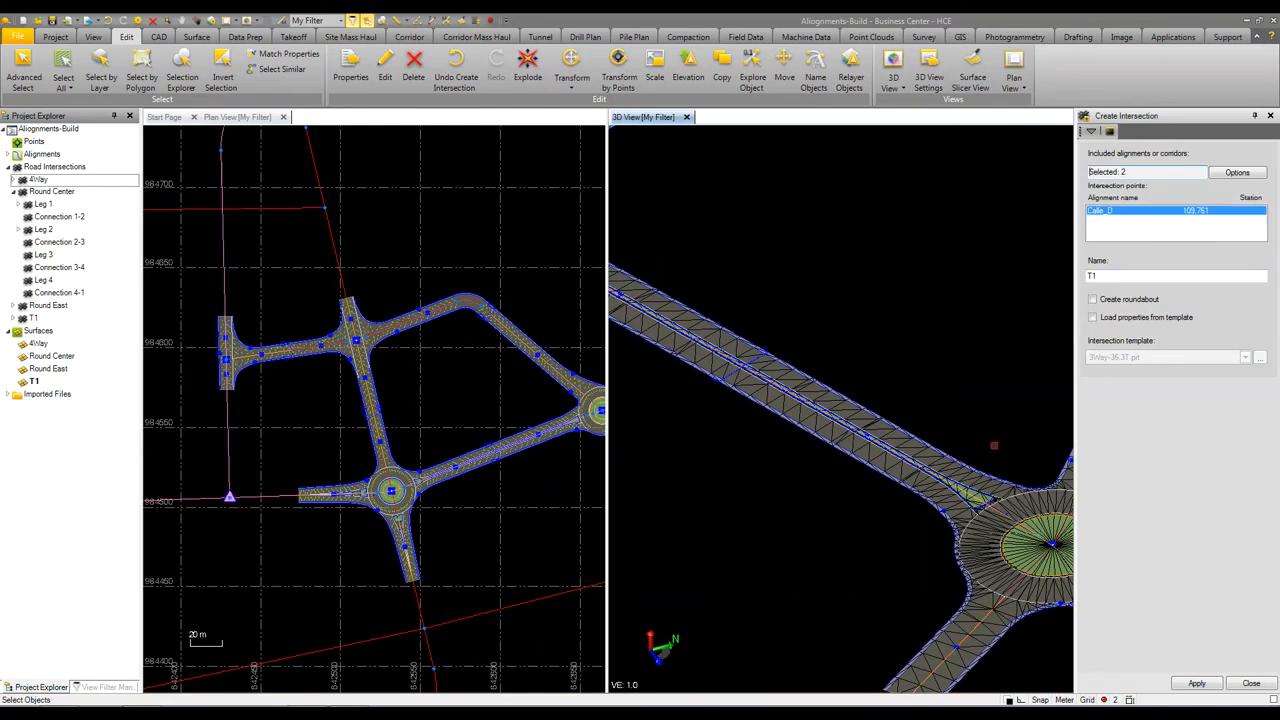
pyautogui.click(1150, 276)
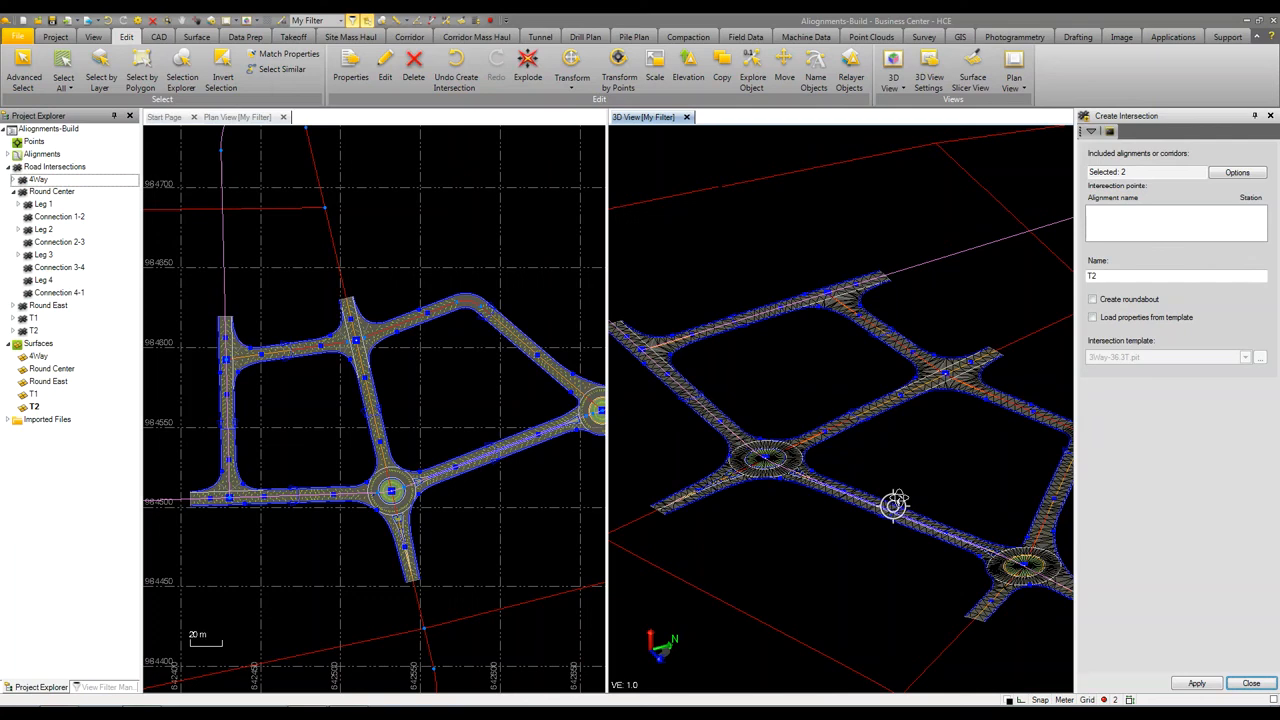
pyautogui.moveTo(240, 543)
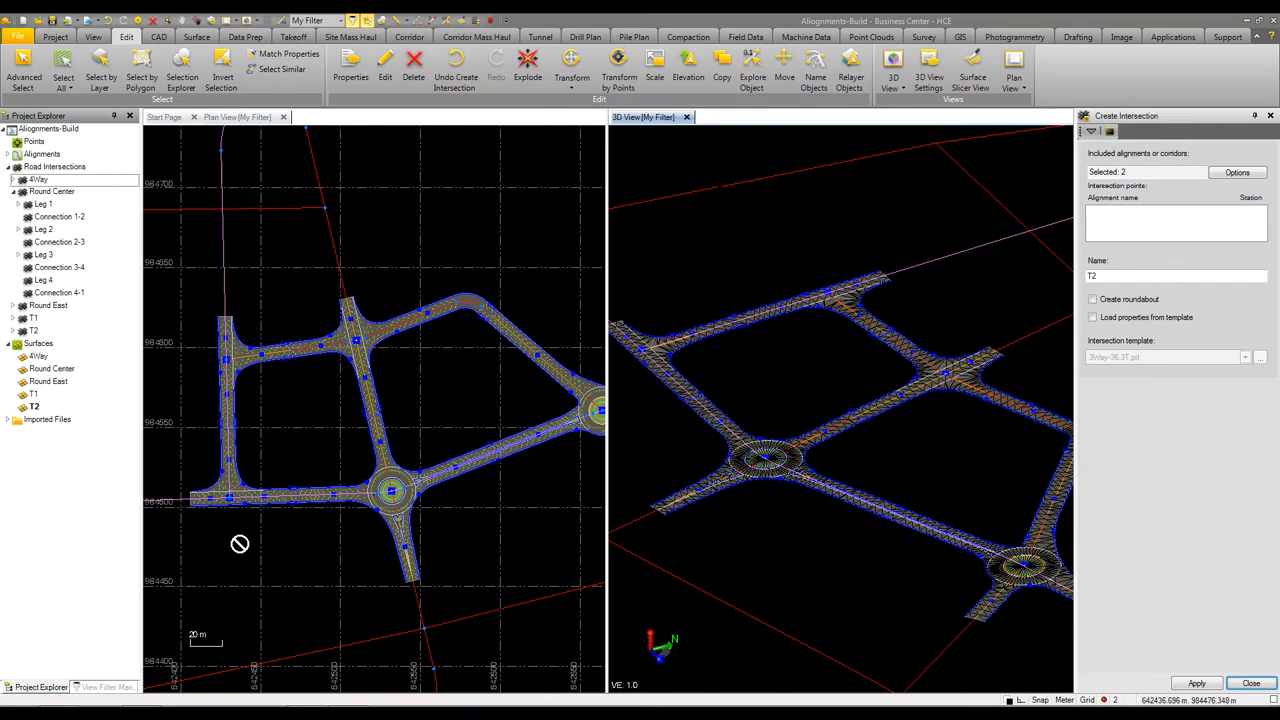
pyautogui.moveTo(285, 512)
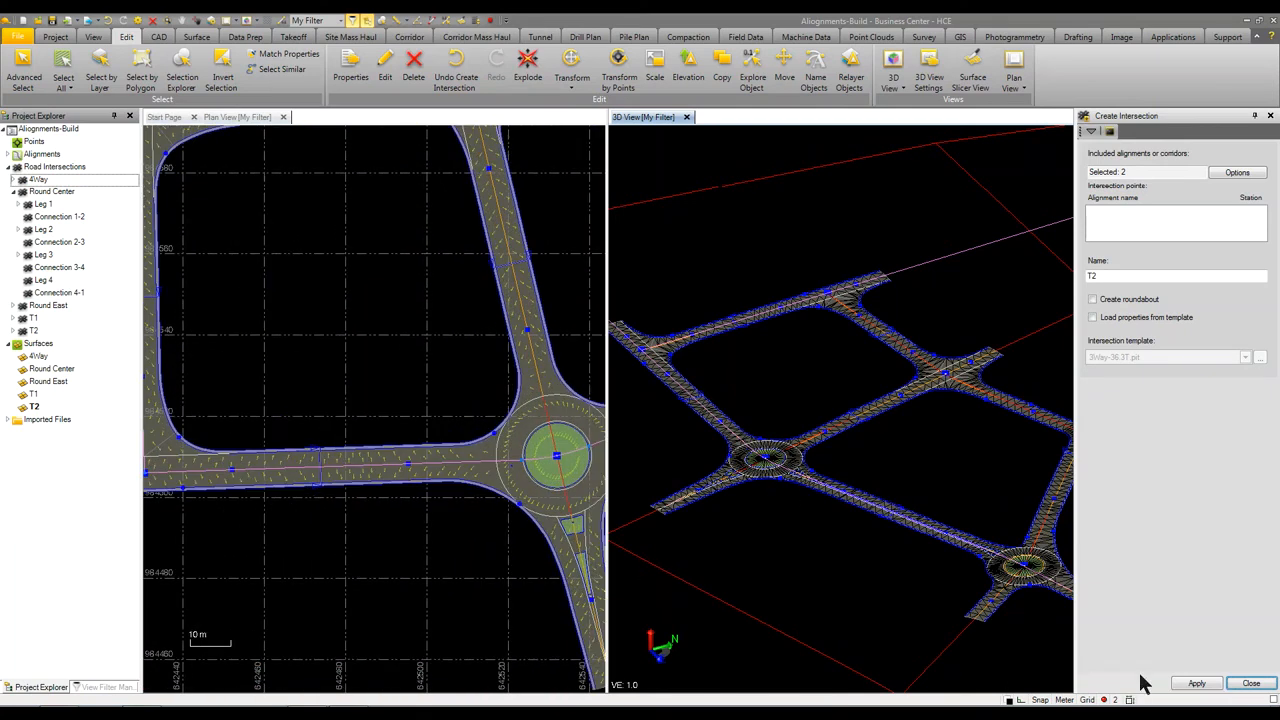
pyautogui.moveTo(1145, 205)
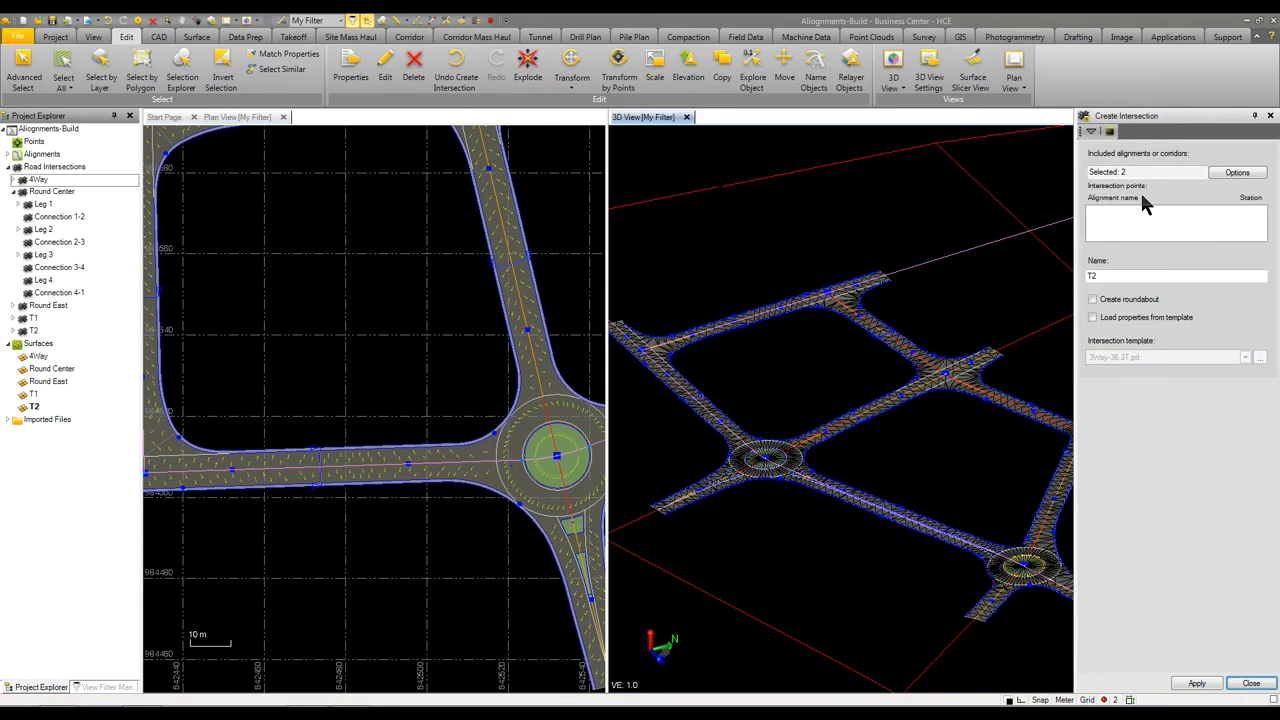
# - Select Leg 3 of Round Center and set its island type to Roundabout island
pyautogui.click(375, 496)
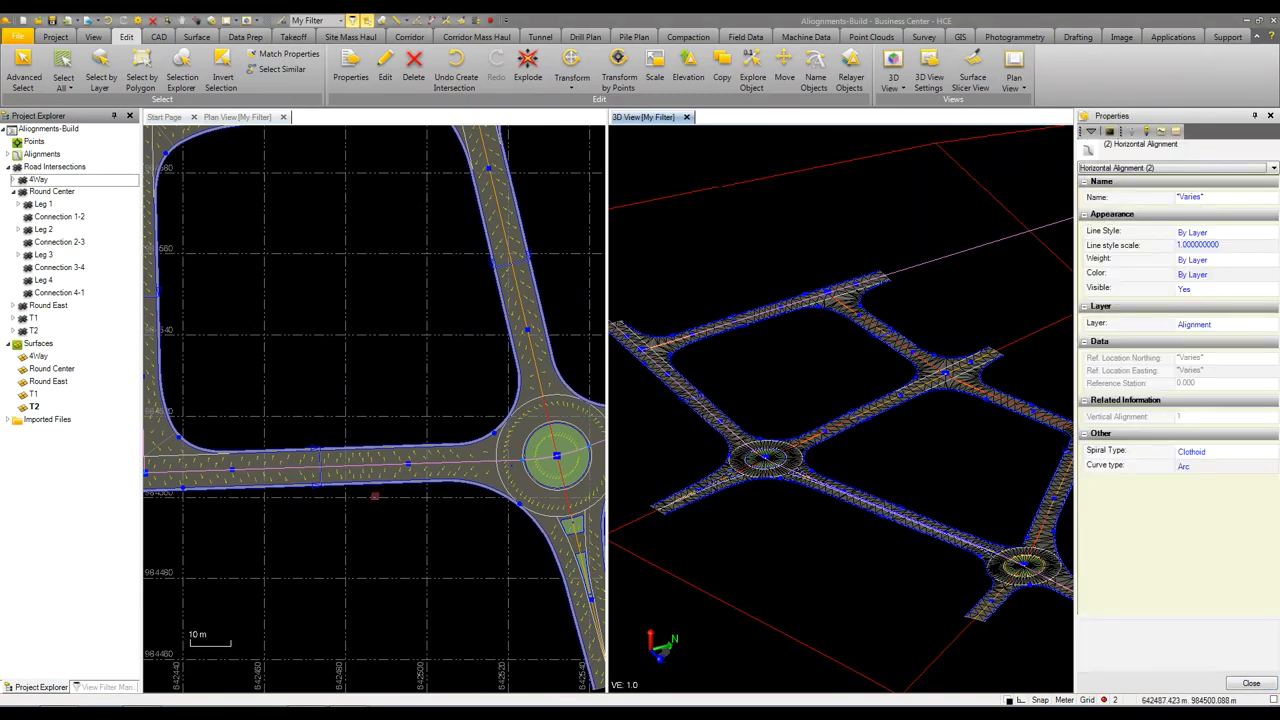
pyautogui.click(375, 497)
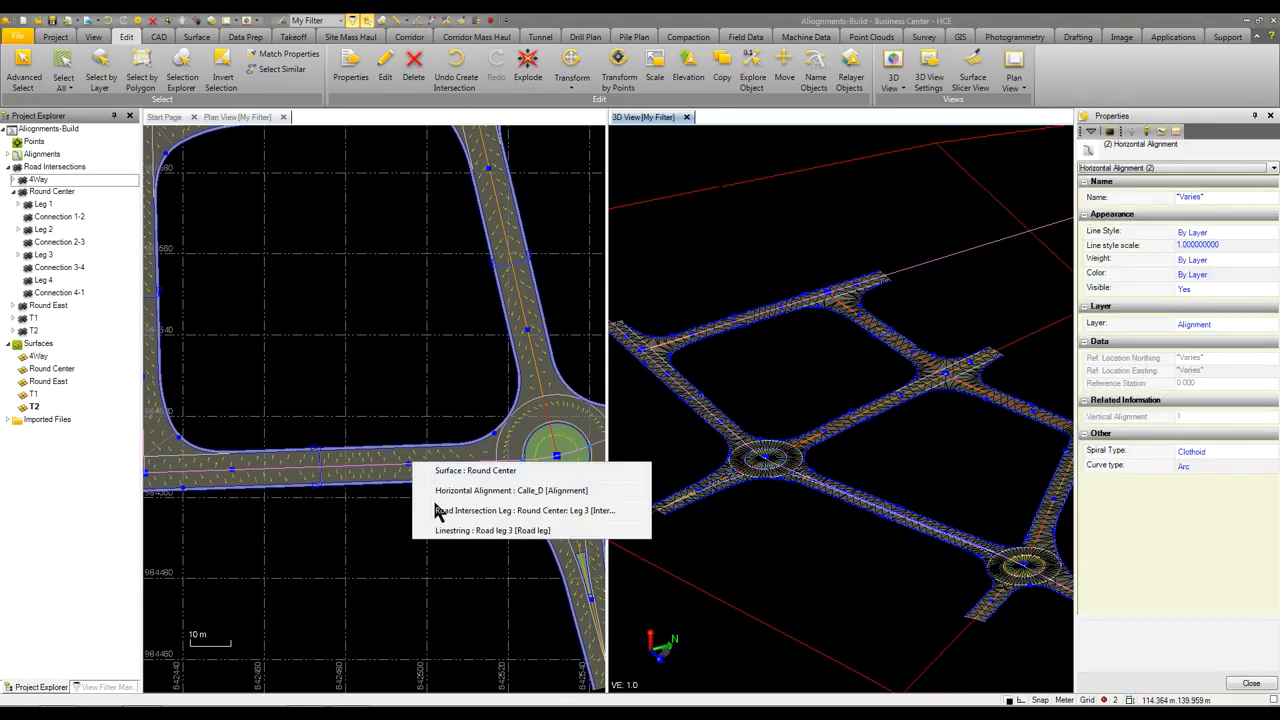
pyautogui.click(524, 510)
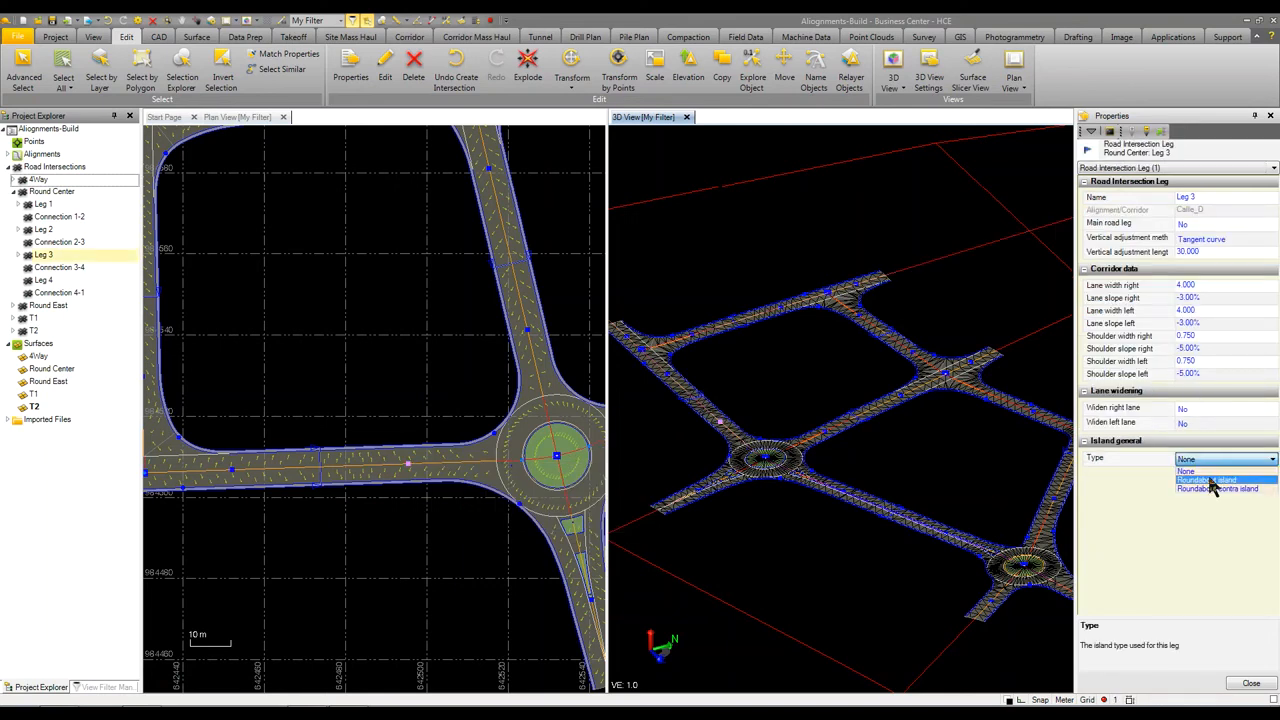
pyautogui.click(1207, 480)
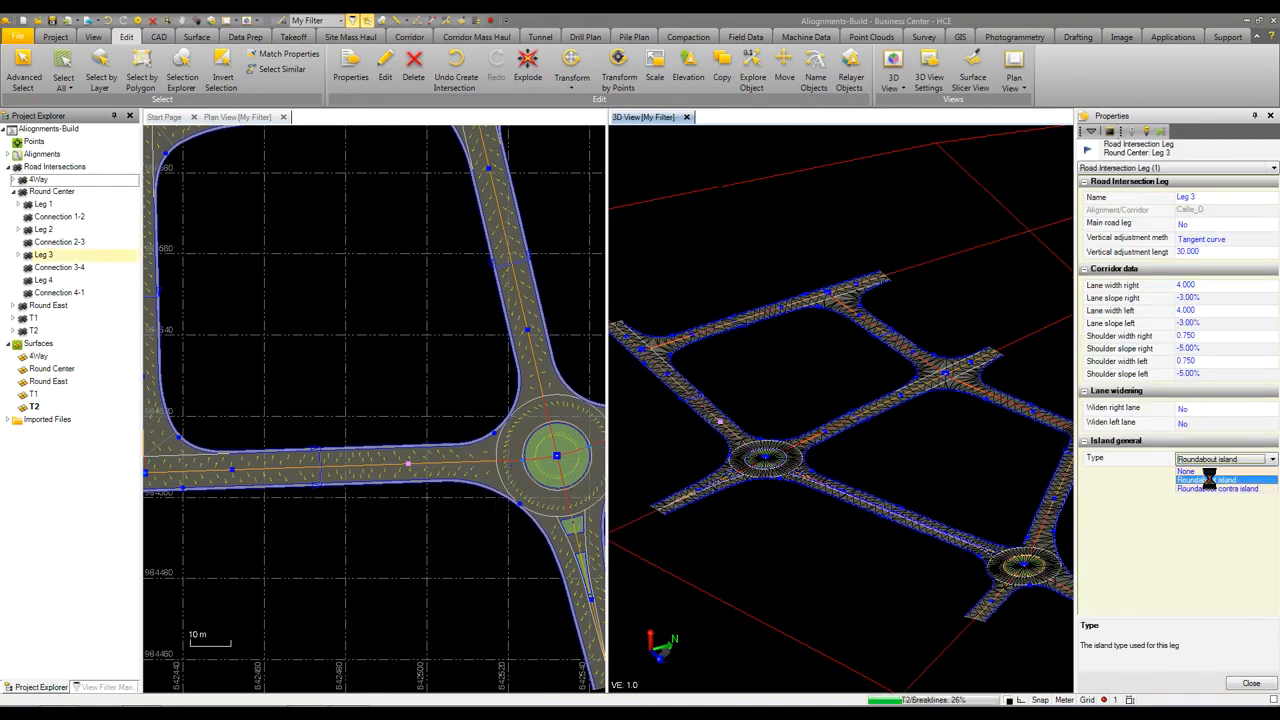
pyautogui.click(1206, 480)
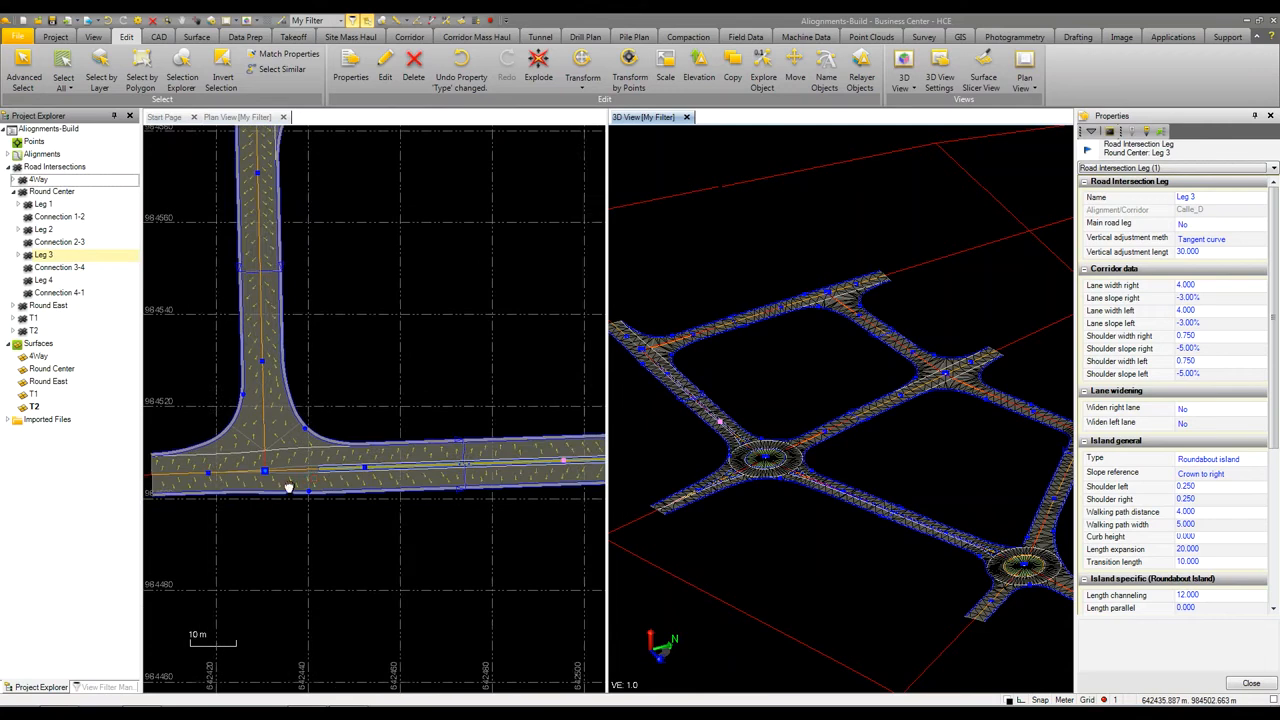
pyautogui.moveTo(300, 468)
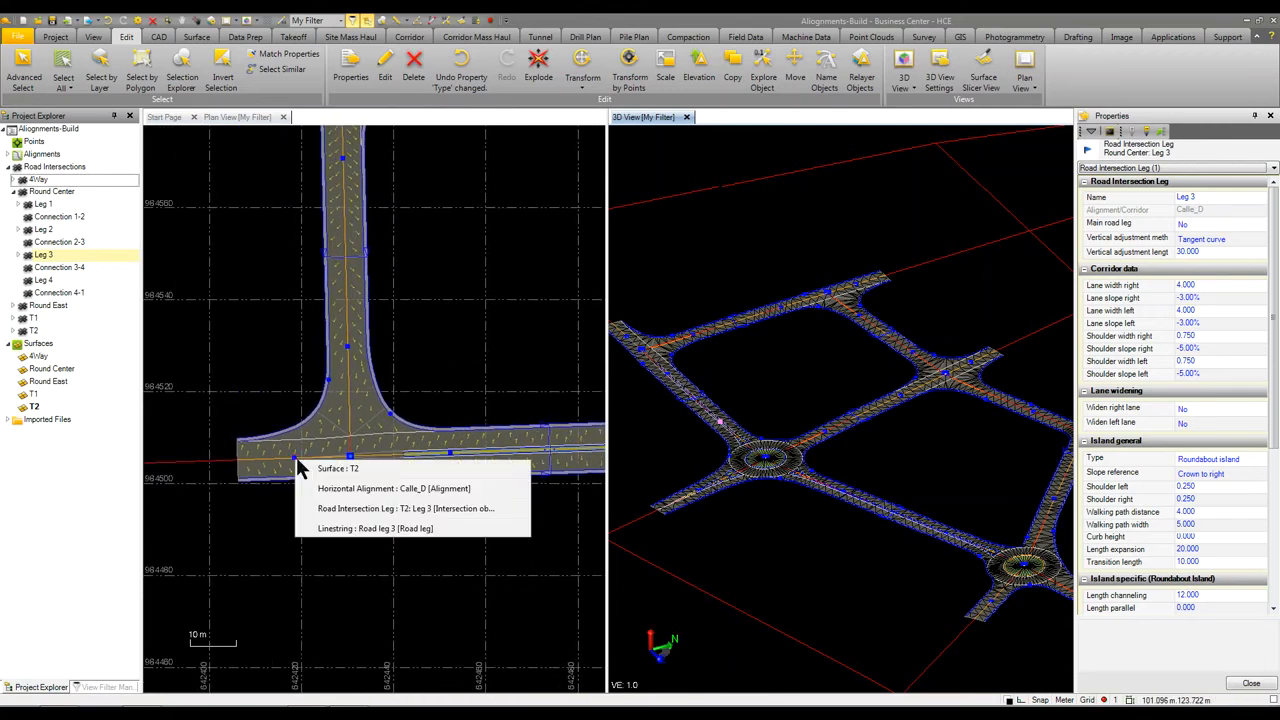
pyautogui.moveTo(285, 519)
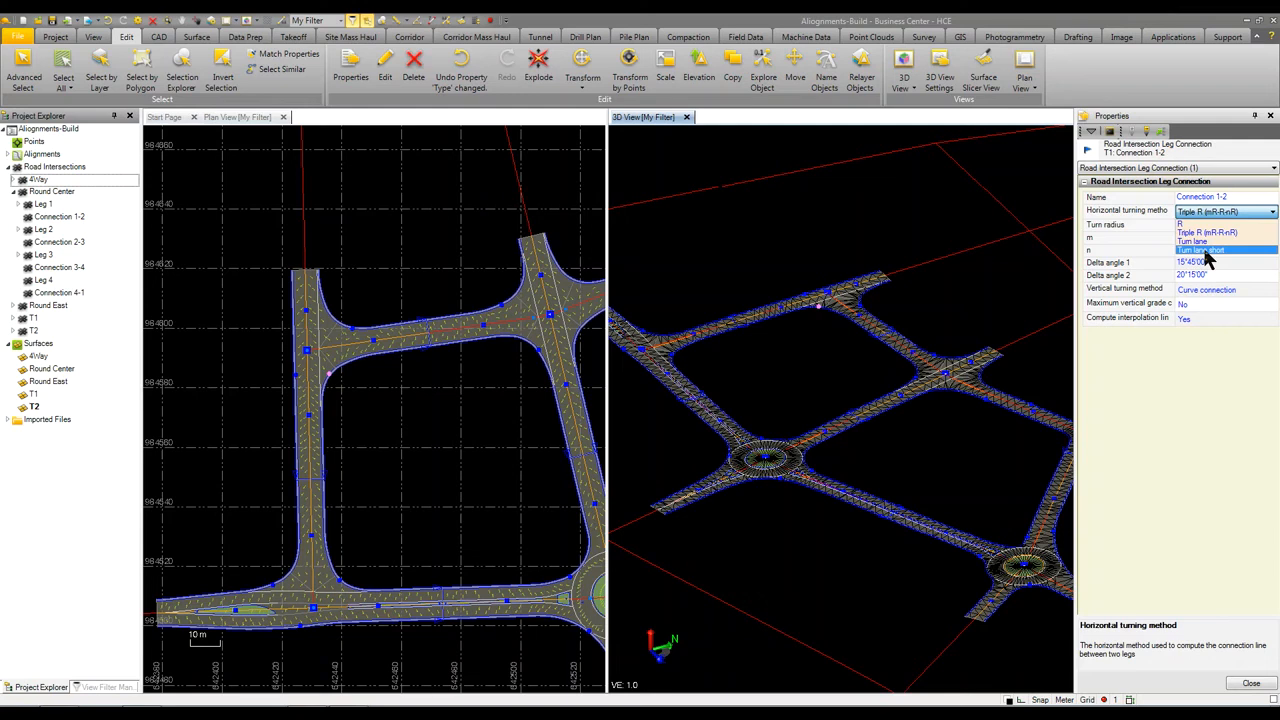
# - Try a Turn lane turning method on T1 Connection 1-2, then revert to Triple R (mR-R-nR)
pyautogui.click(1205, 249)
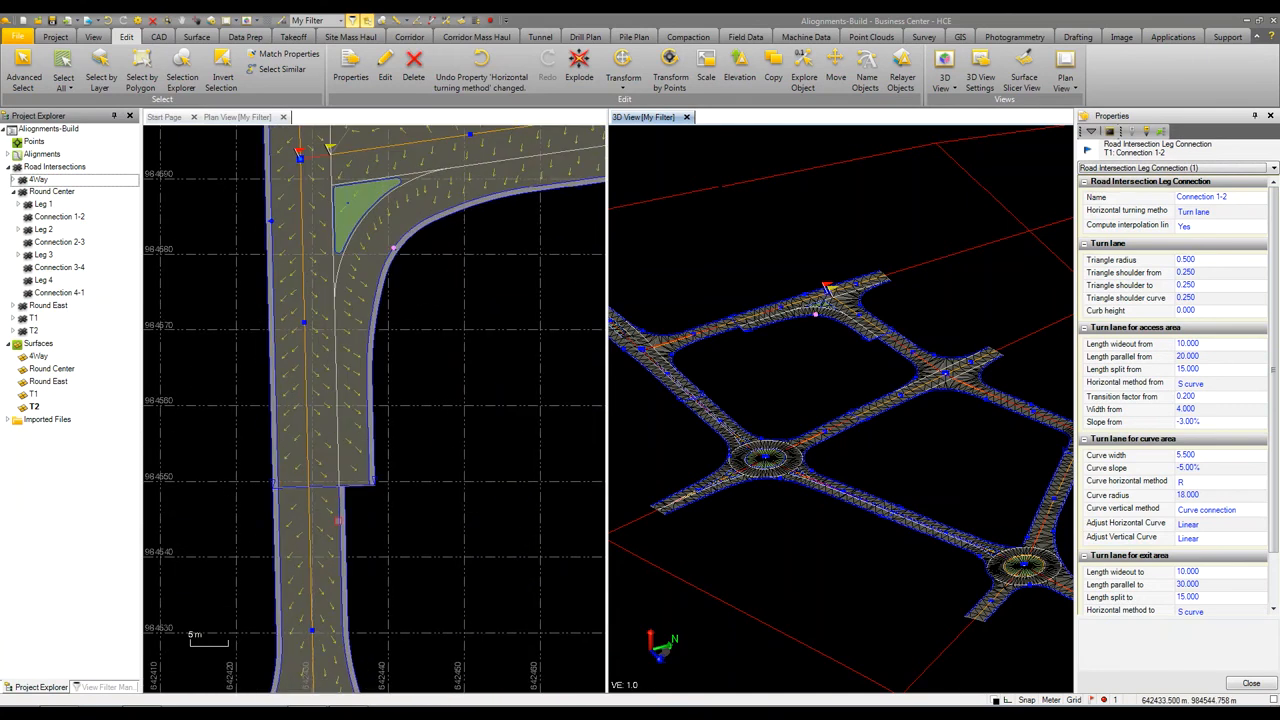
pyautogui.click(1215, 369)
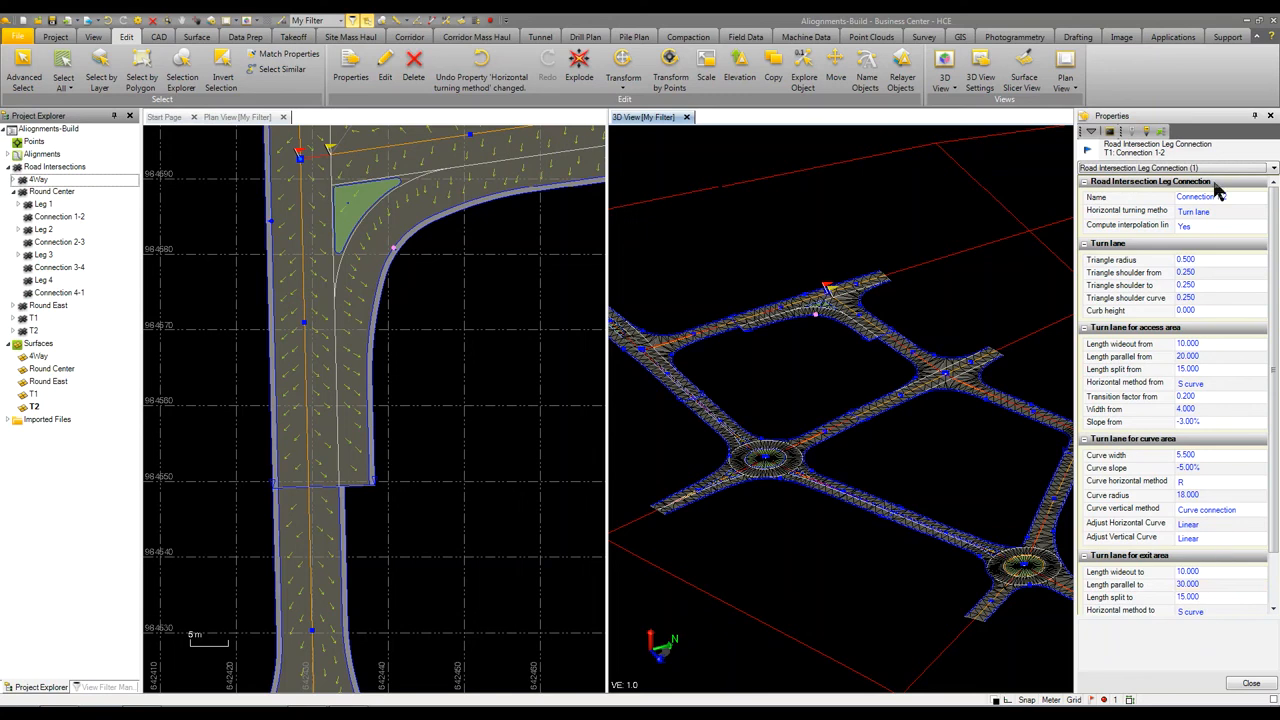
pyautogui.click(1258, 211)
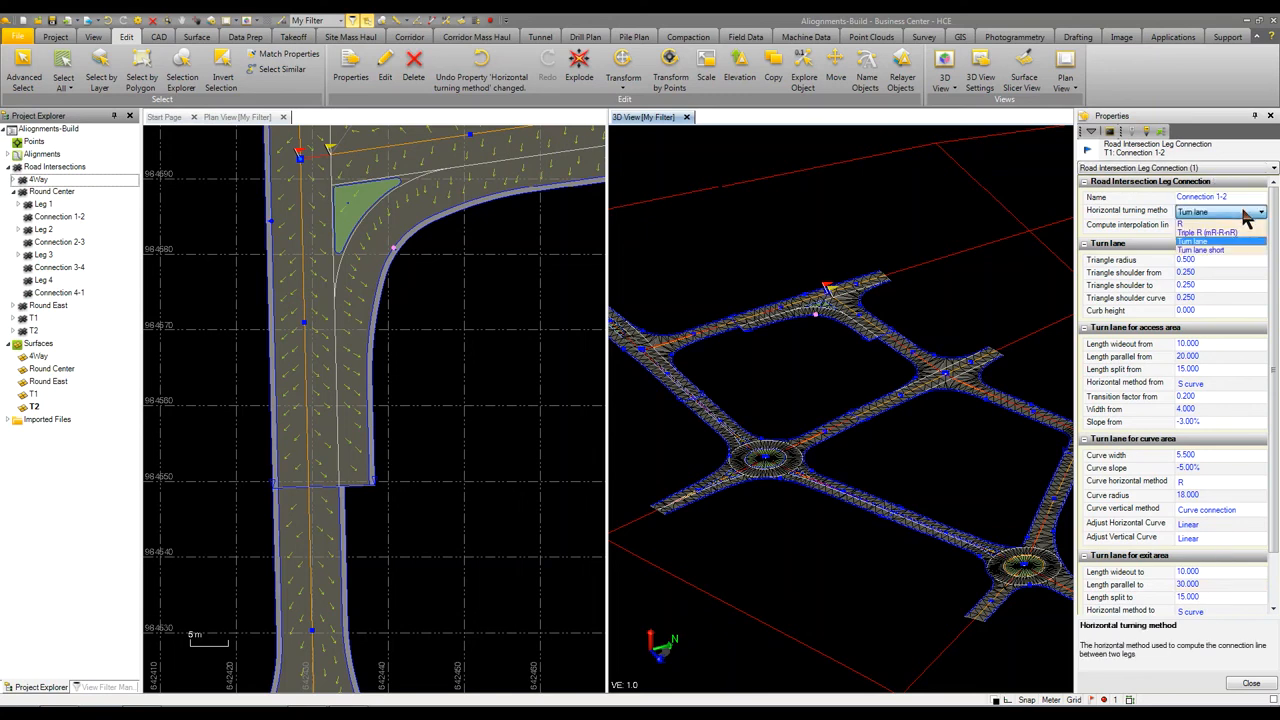
pyautogui.click(1206, 232)
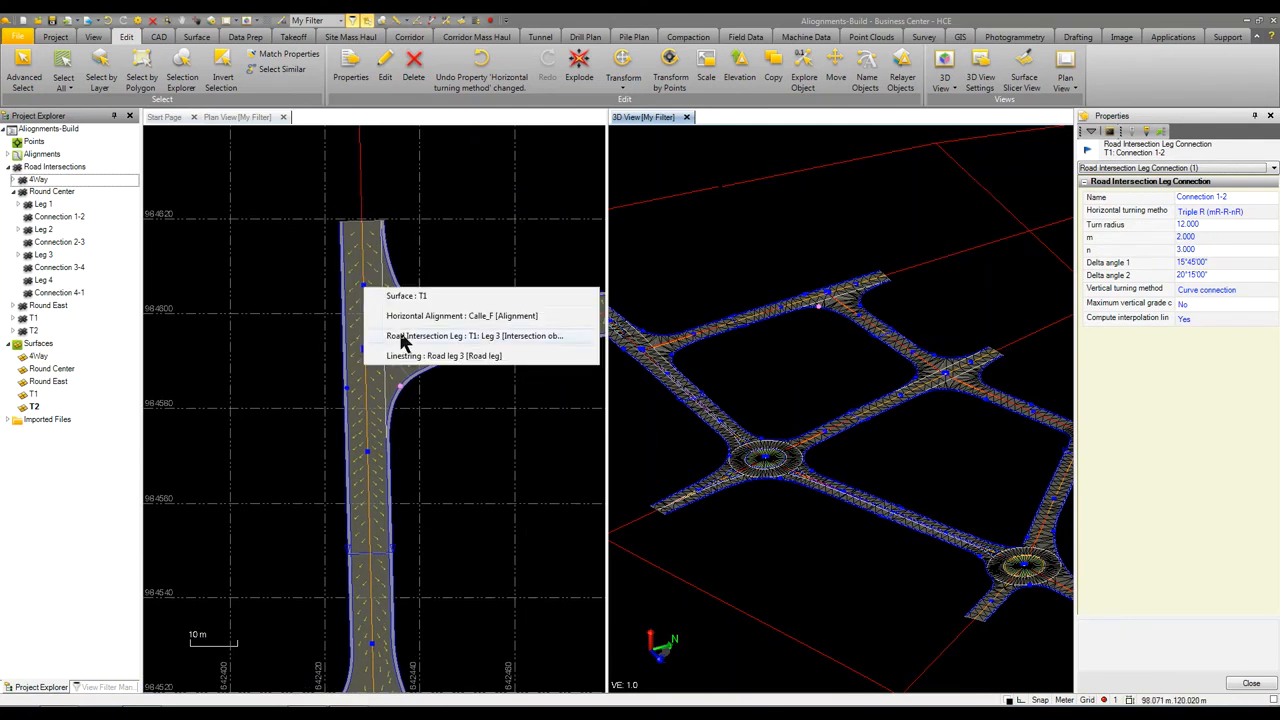
pyautogui.moveTo(417, 350)
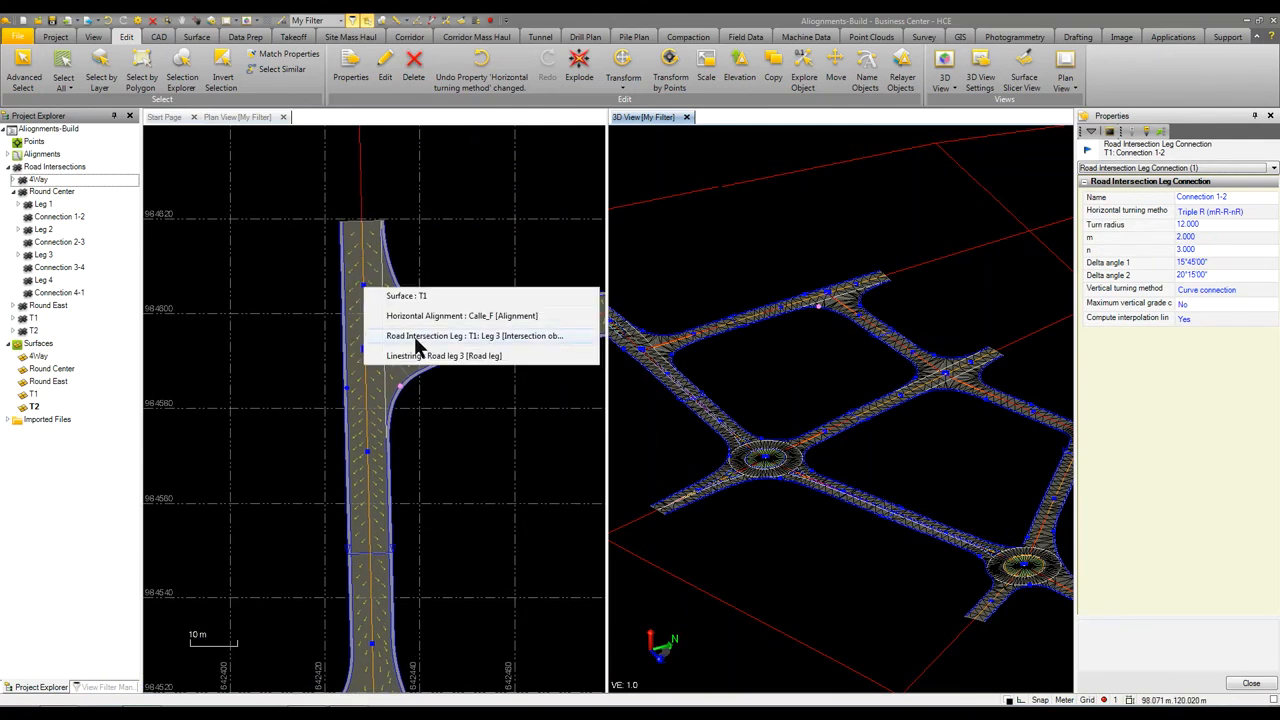
# - Give T1 Leg 3 a turn-lane island and Leg 1 a separator island
pyautogui.click(475, 335)
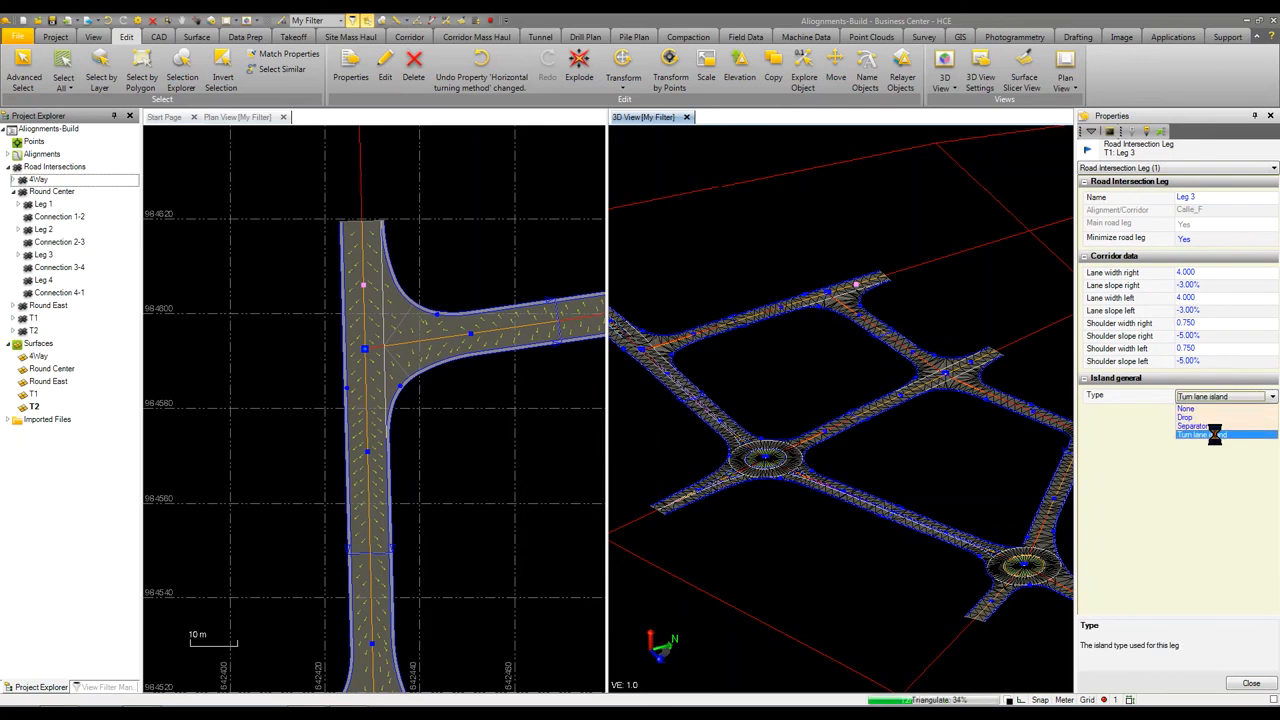
pyautogui.click(1199, 434)
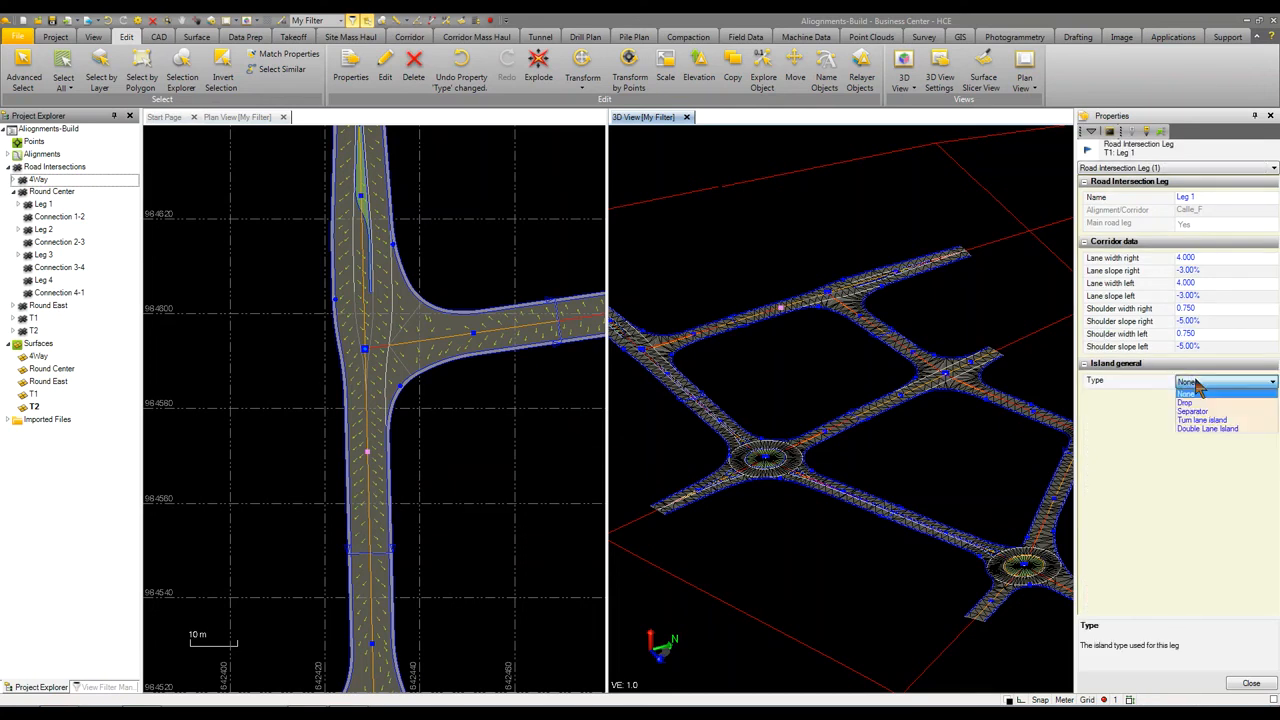
pyautogui.click(1193, 411)
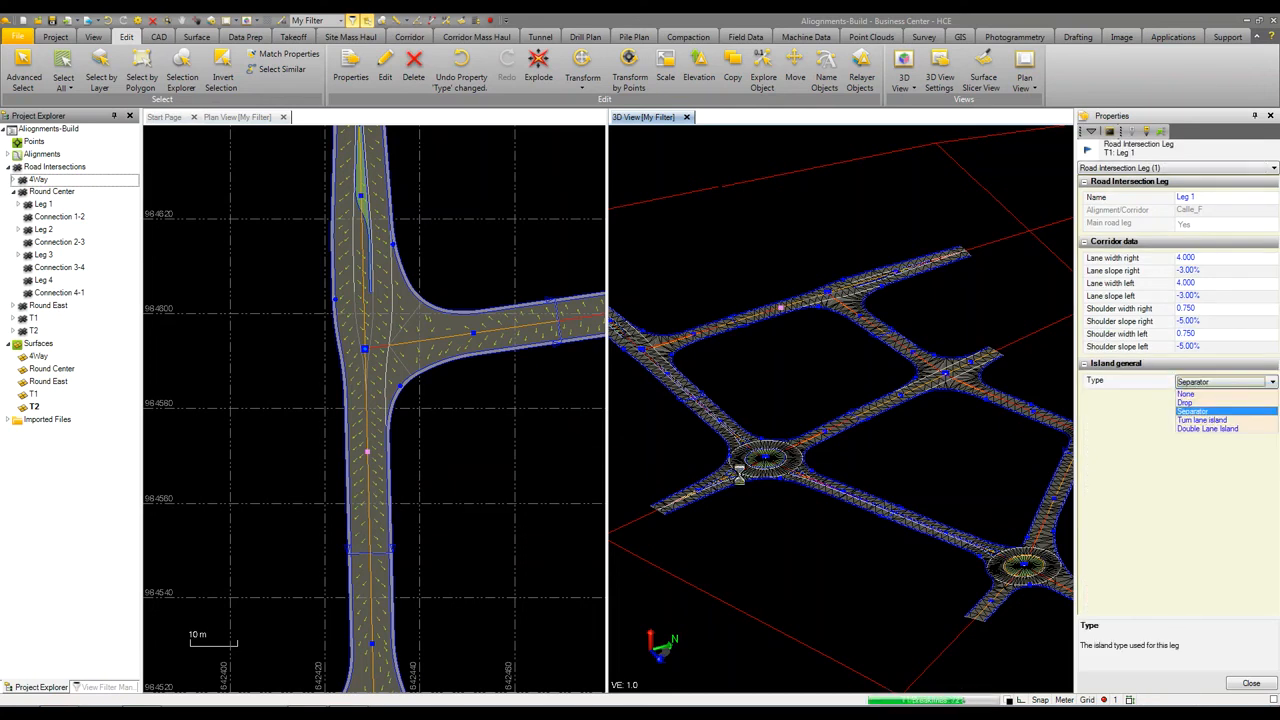
pyautogui.click(1192, 410)
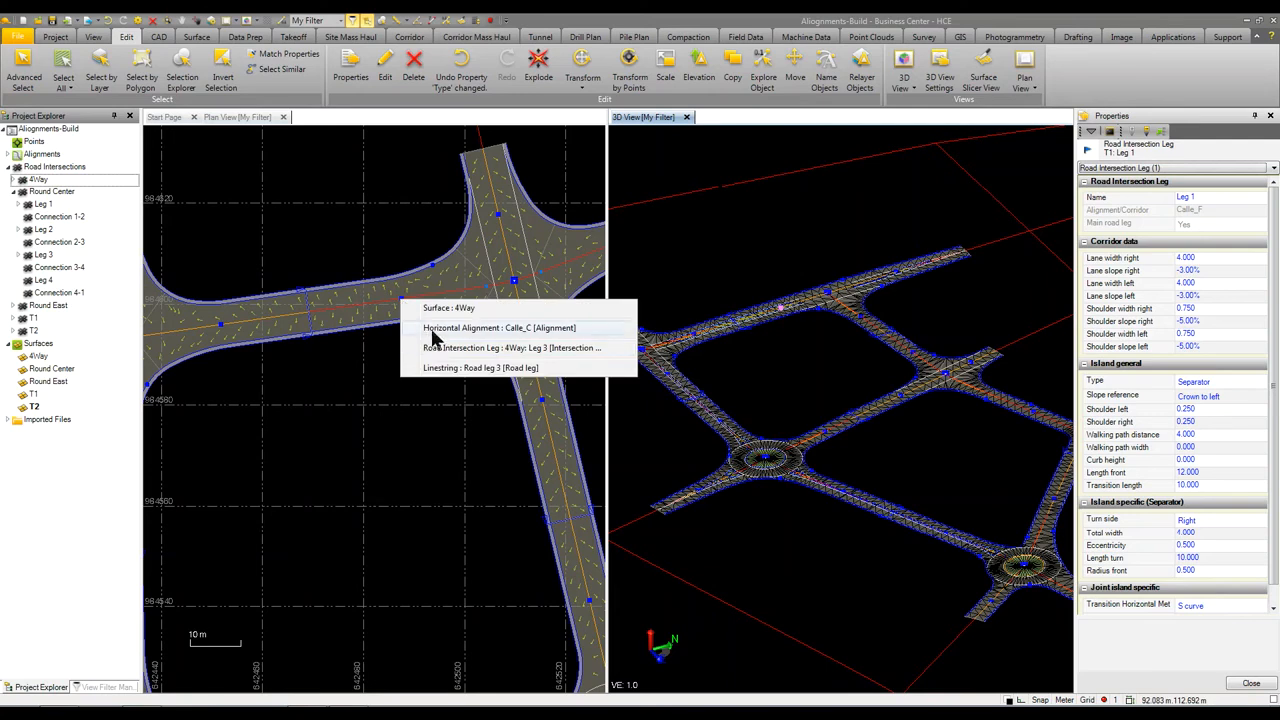
# - Set 4Way Leg 3 to a drop, then double lane island; give Leg 1 a drop island
pyautogui.click(510, 347)
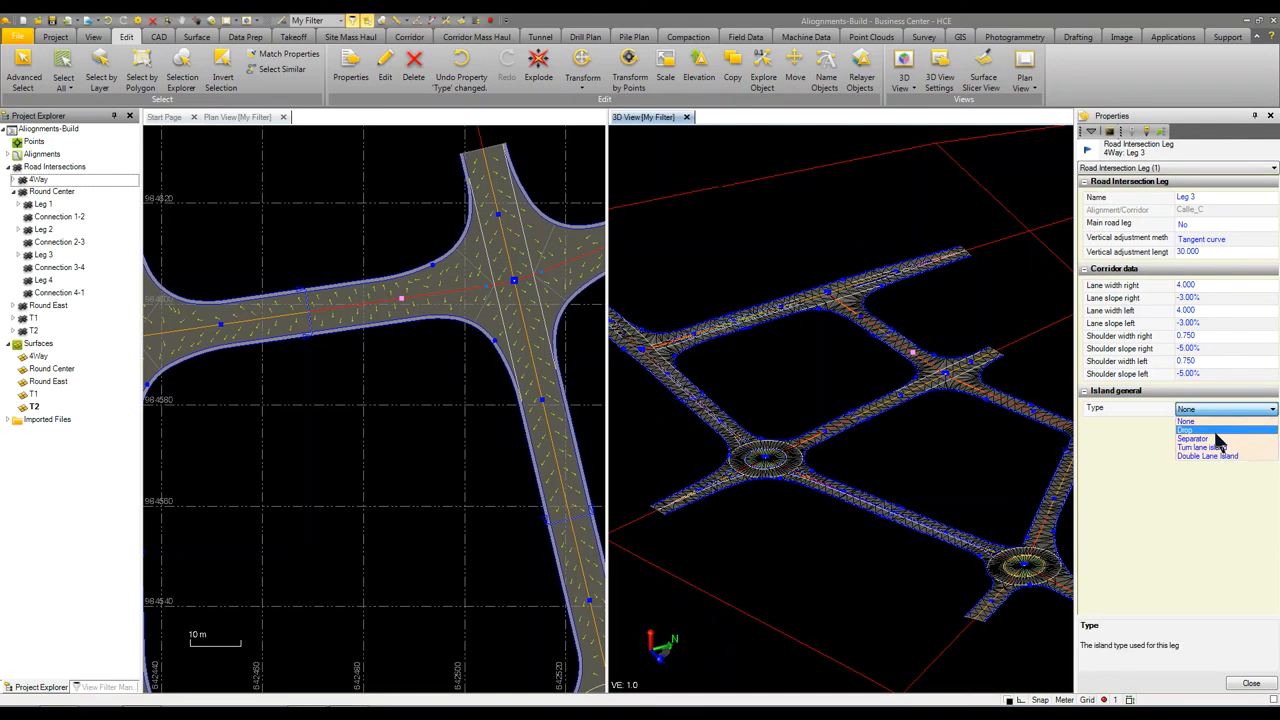
pyautogui.click(1187, 430)
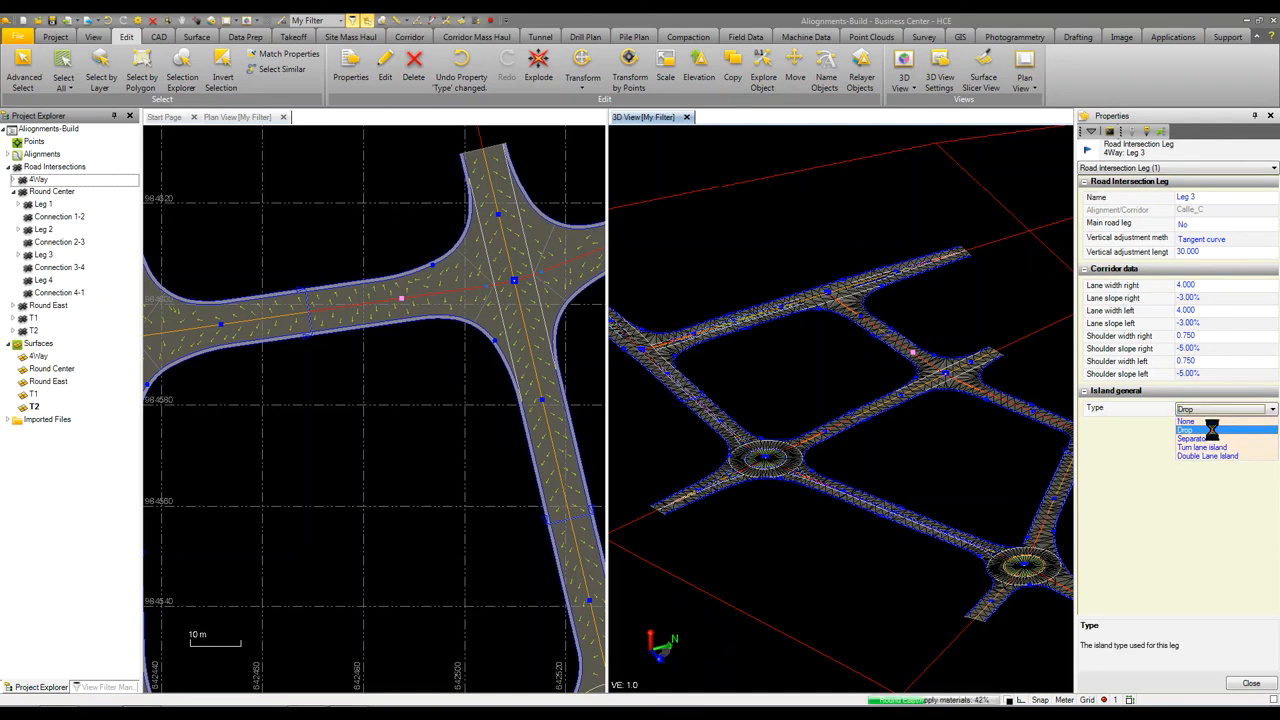
pyautogui.click(1185, 429)
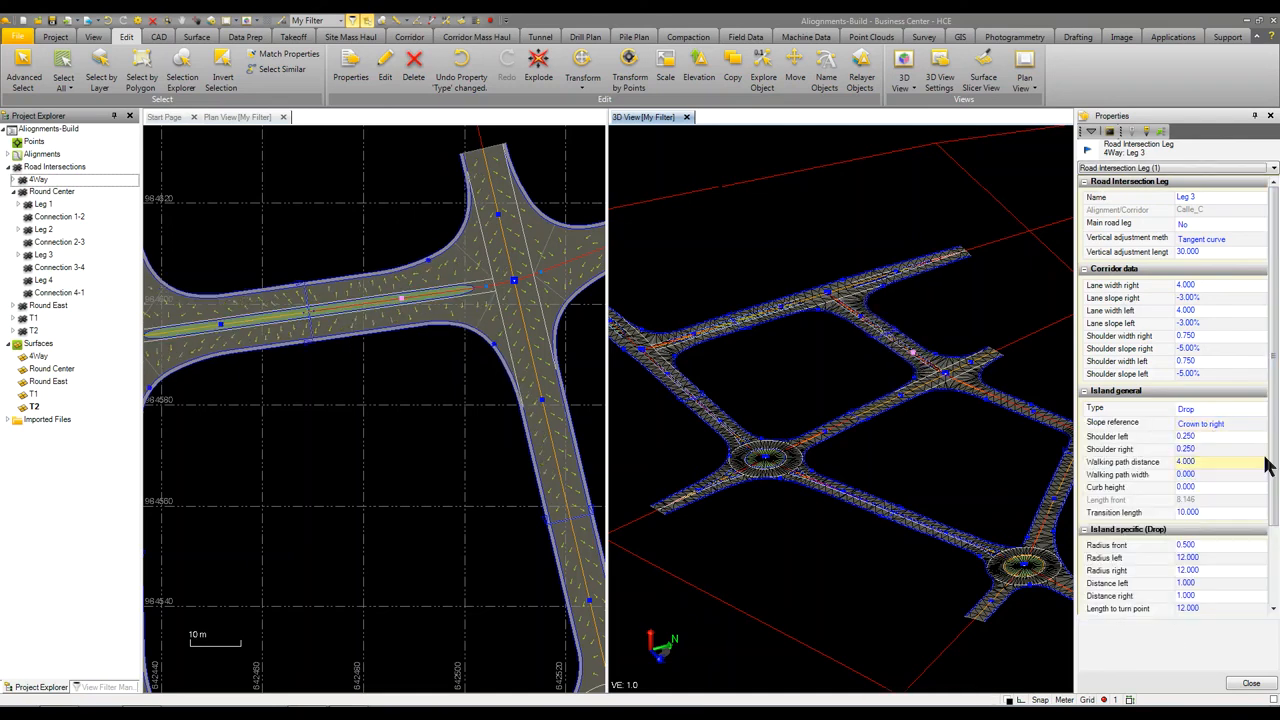
pyautogui.click(1210, 422)
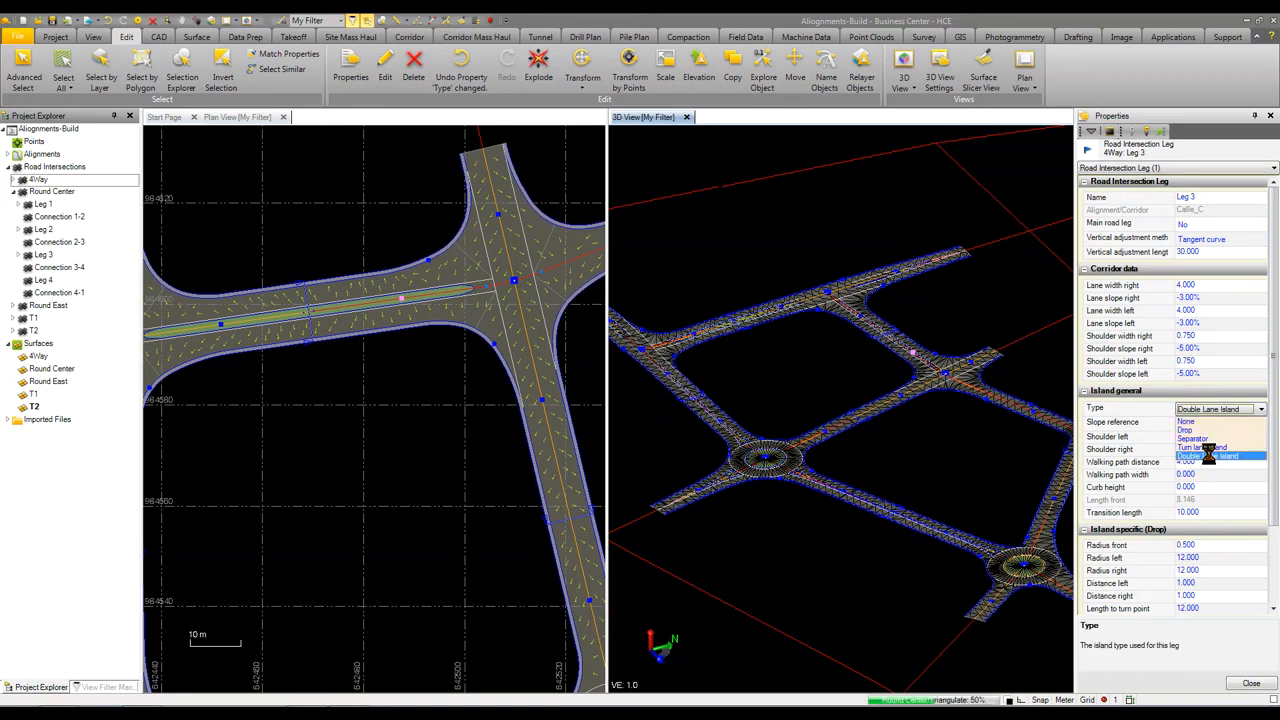
pyautogui.click(1207, 456)
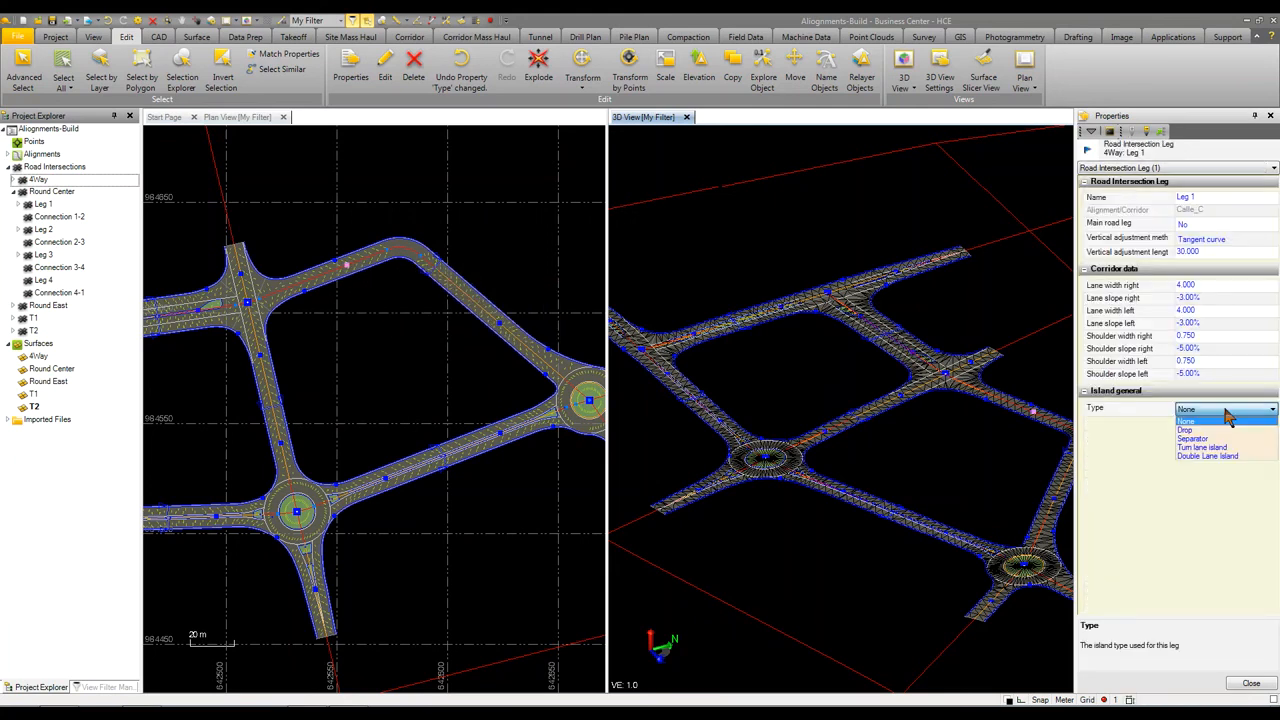
pyautogui.click(1207, 455)
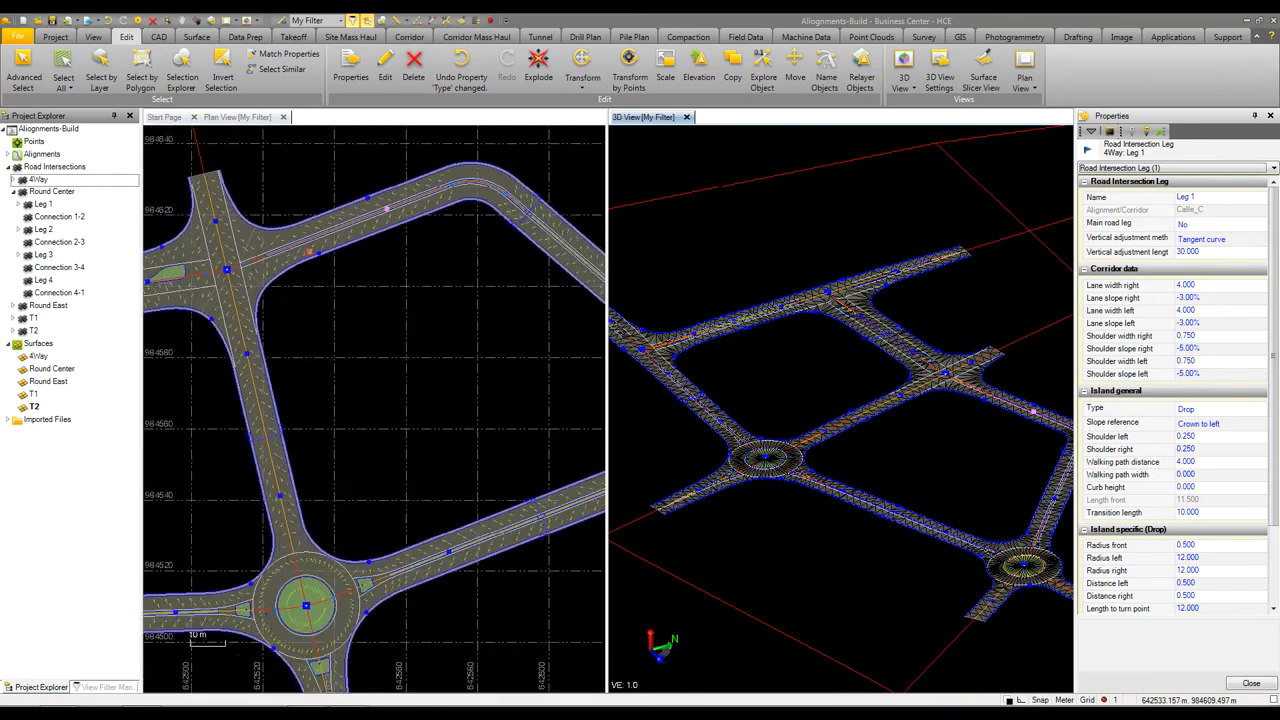
pyautogui.scroll(-3)
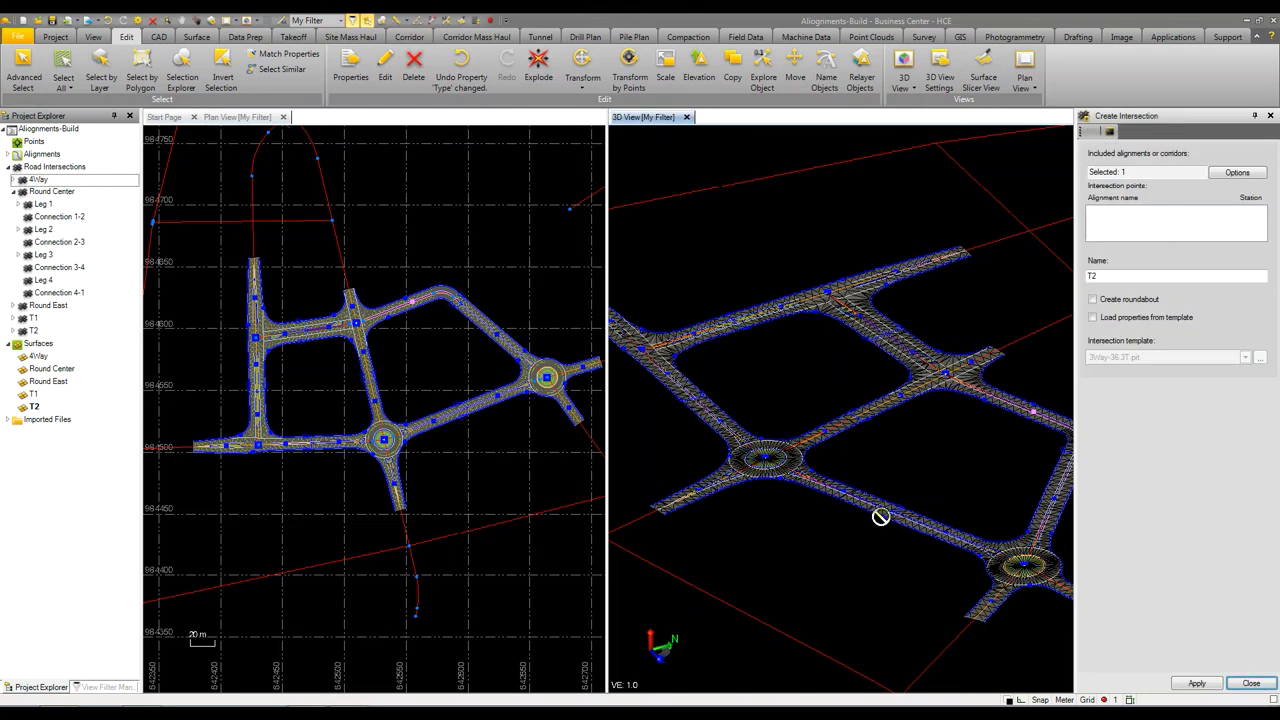
# - Close Create Intersection and start a surface combining 4Way, Round Center, Round East, T1, T2
pyautogui.click(1251, 683)
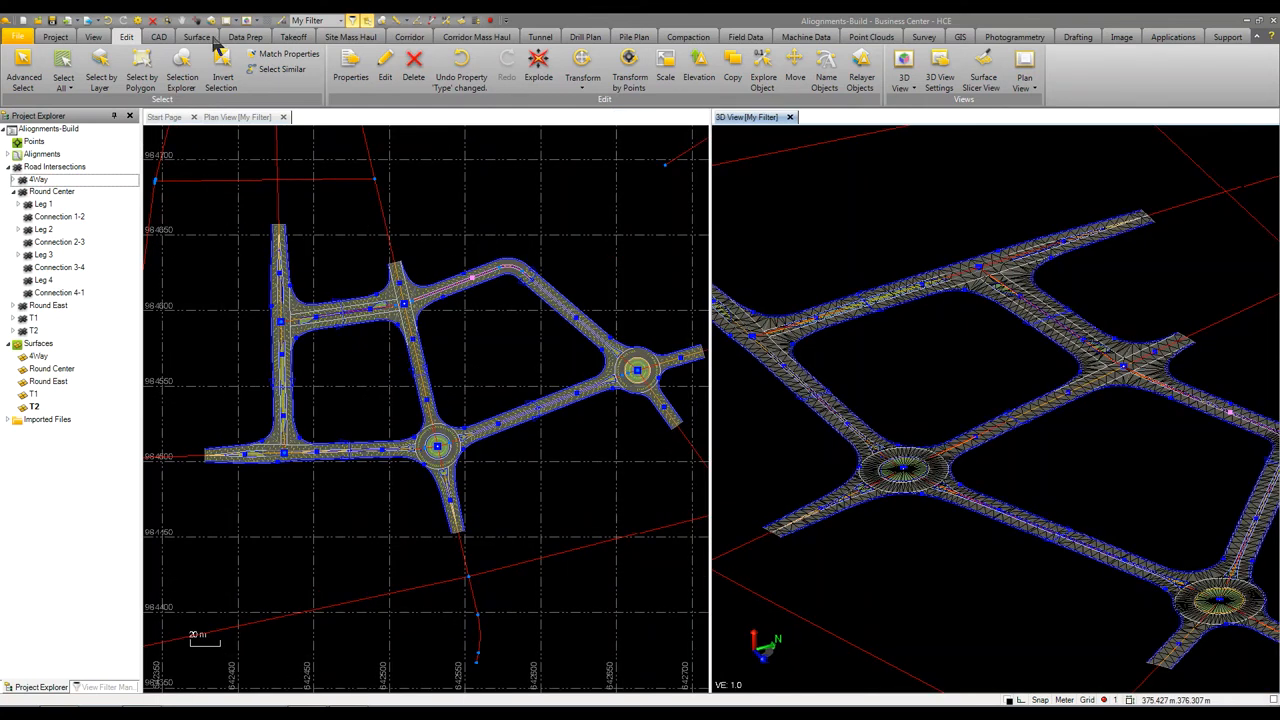
pyautogui.click(197, 37)
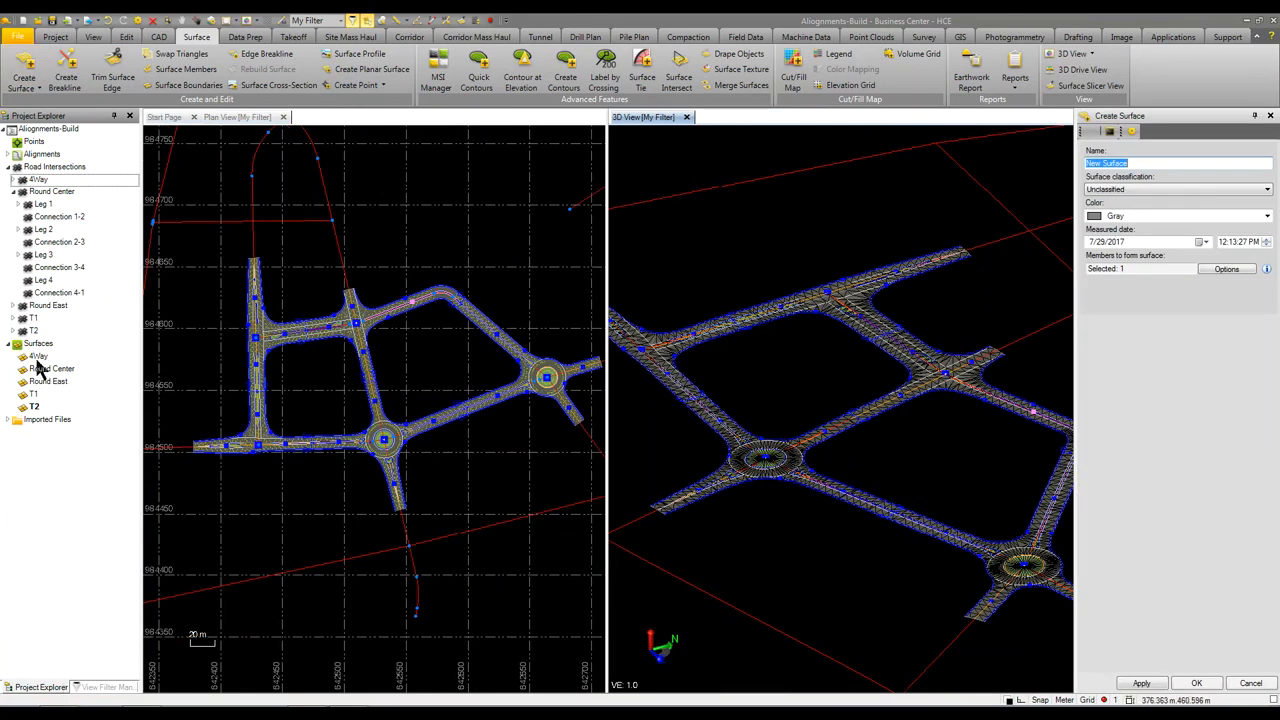
pyautogui.click(39, 356)
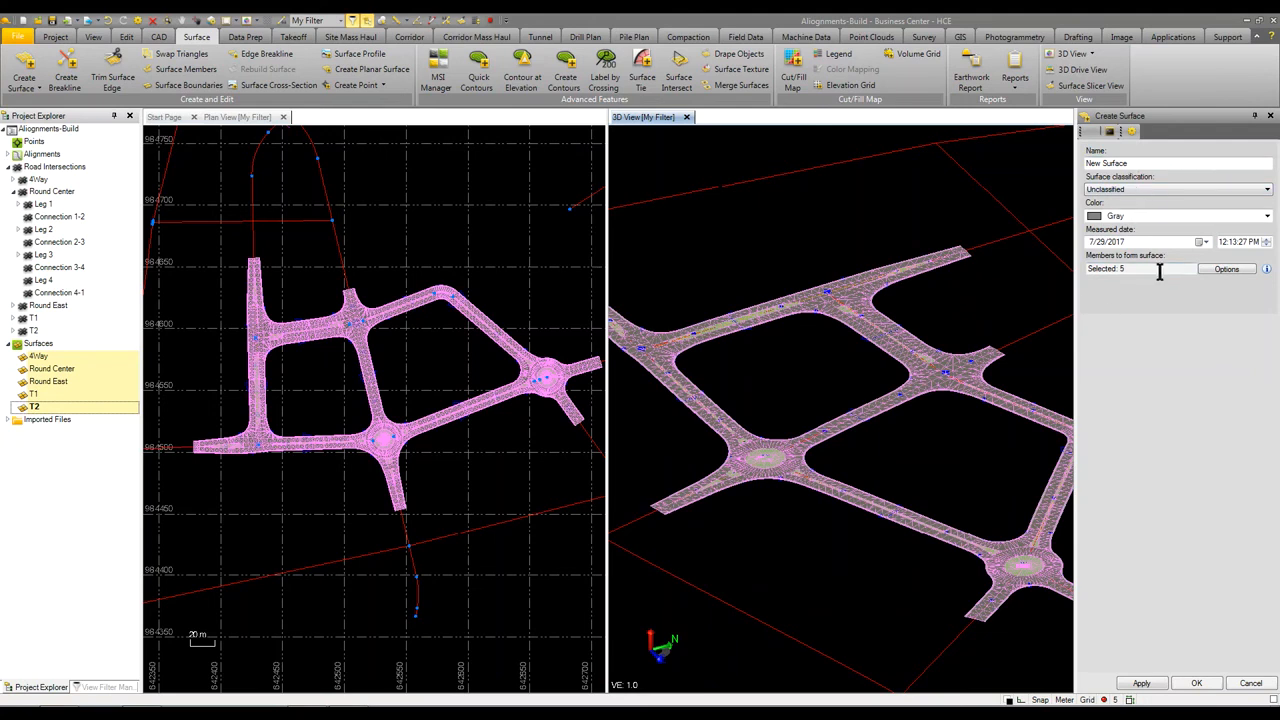
pyautogui.moveTo(1172, 635)
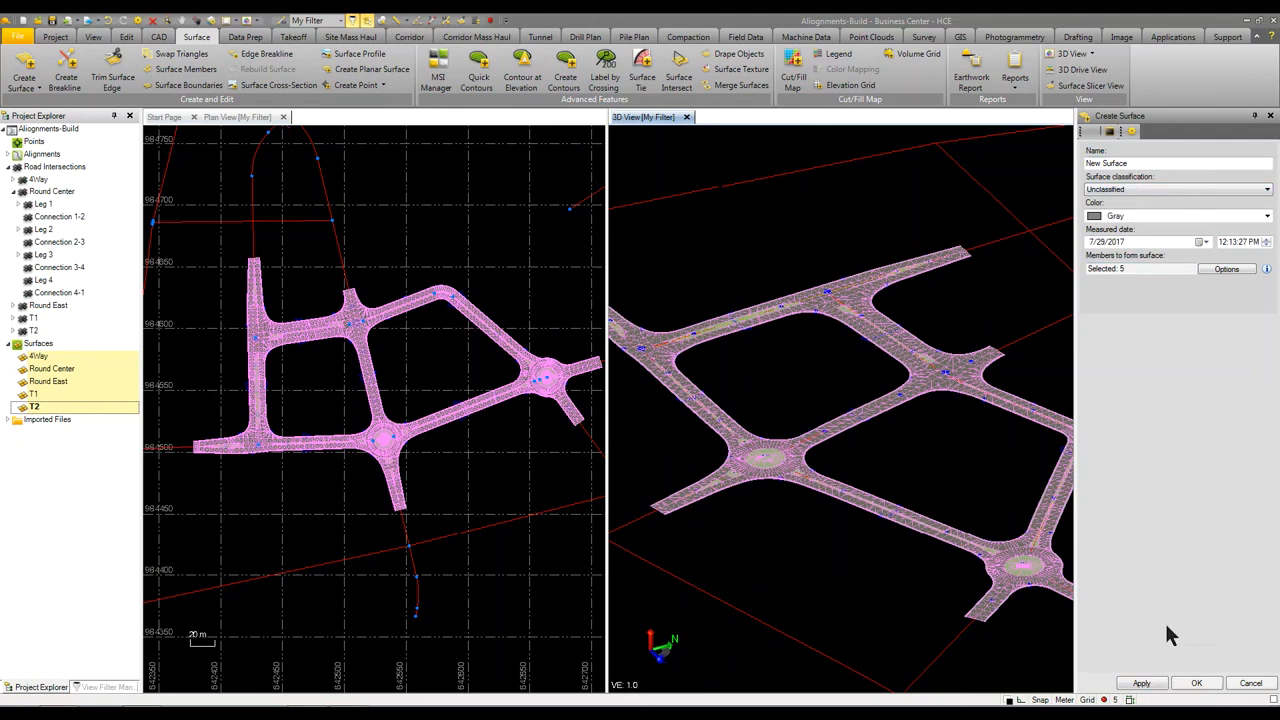